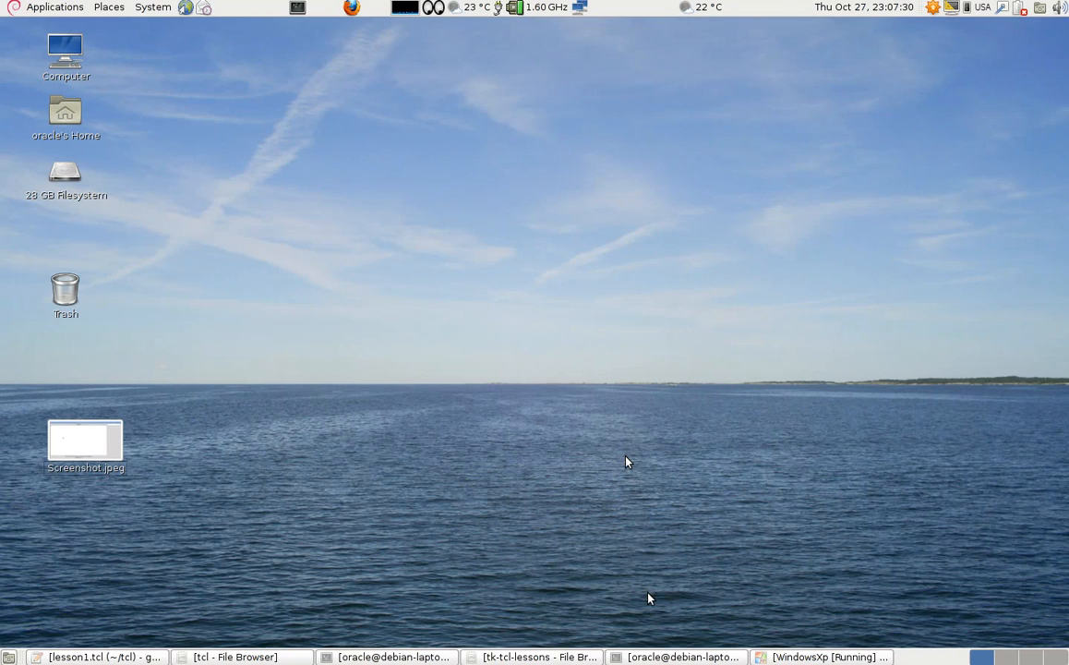
Step: Close the lesson1.tcl editor from the bottom panel, leaving the desktop clear
left_click(828, 657)
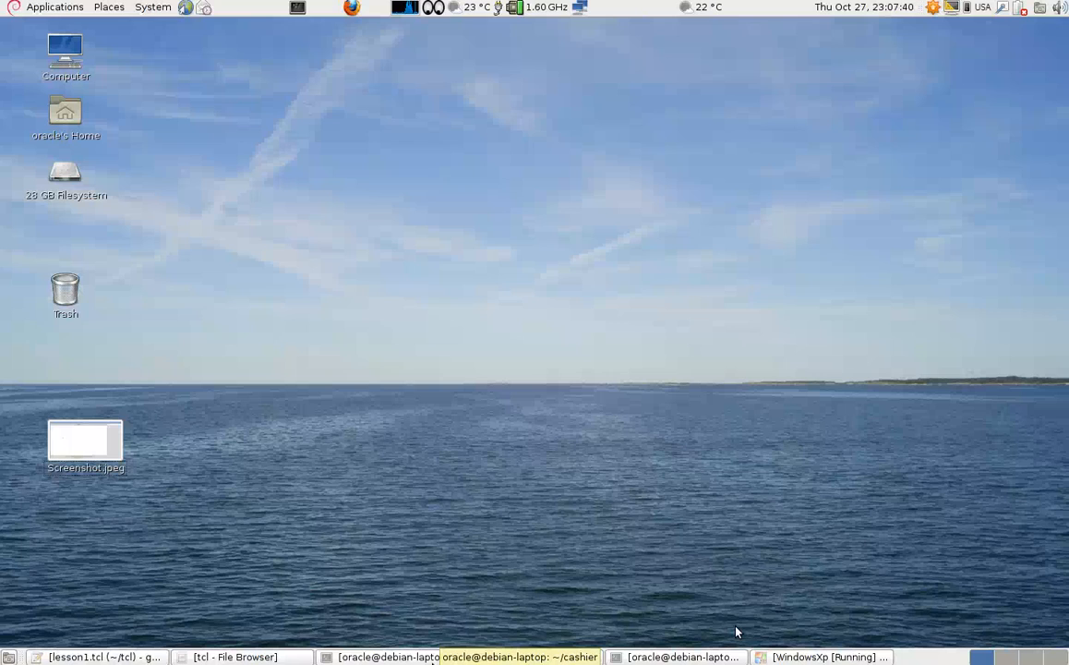
right_click(96, 657)
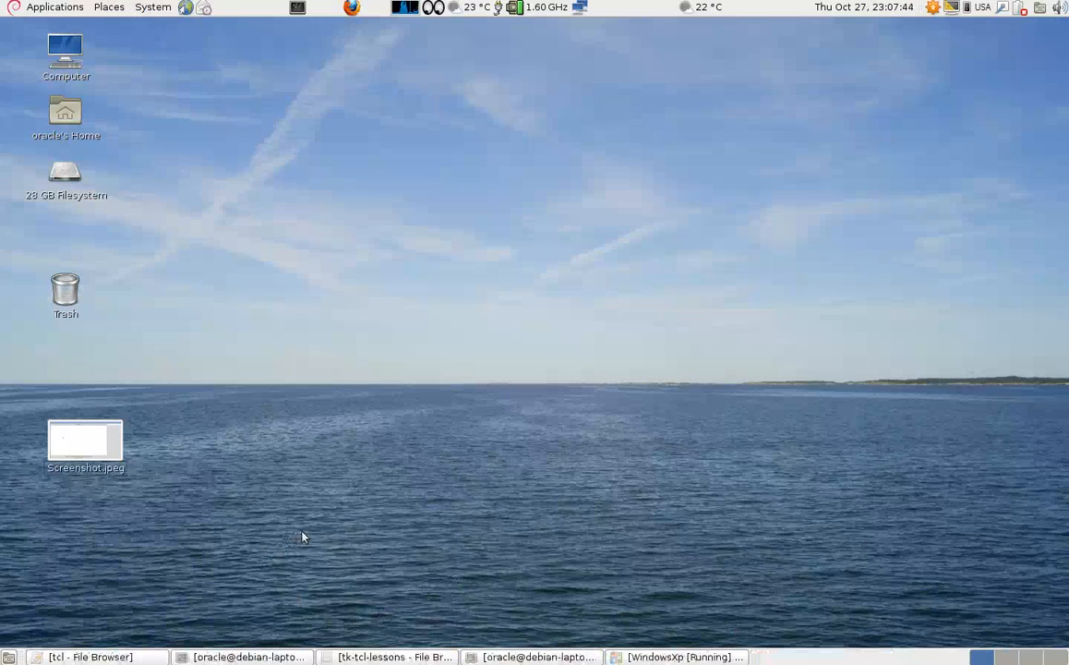
mouse_move(295, 218)
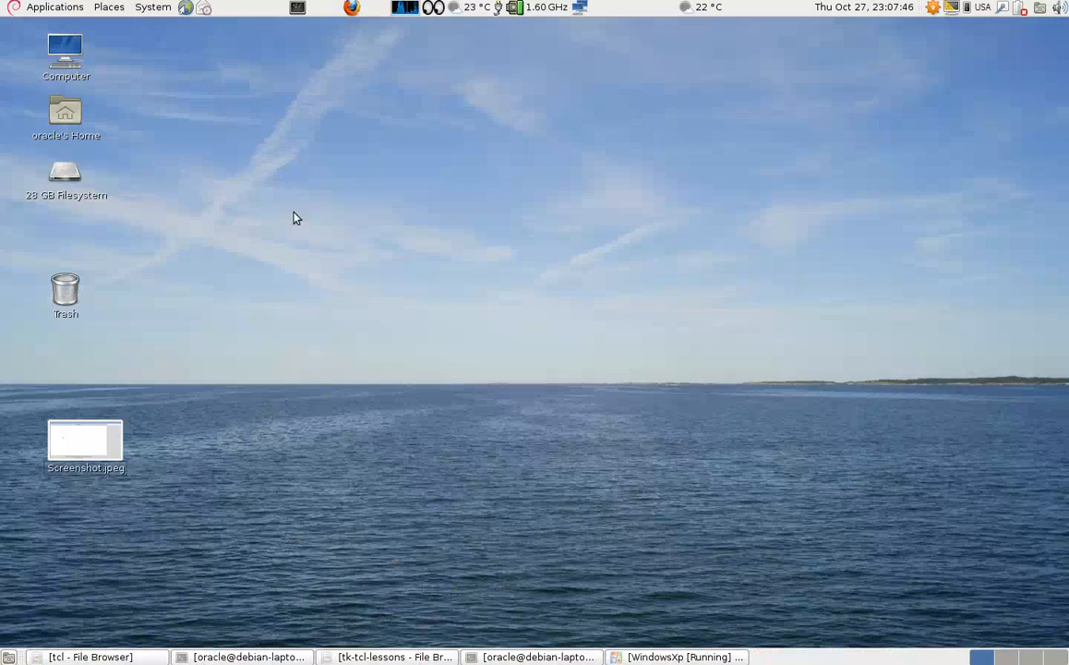
mouse_move(172, 64)
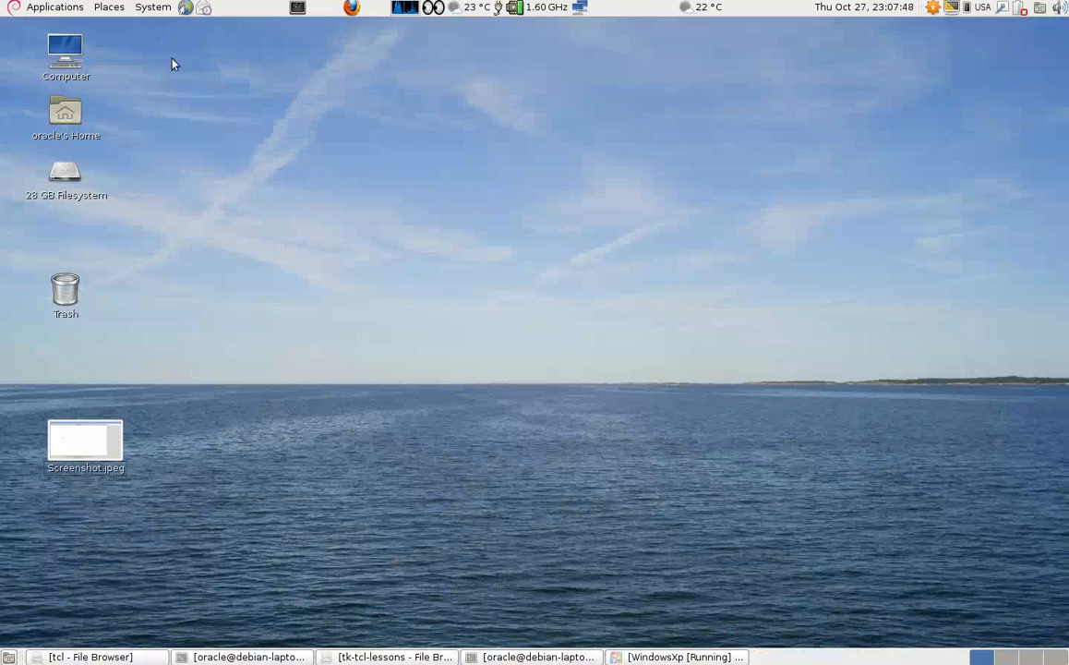
Step: Launch Synaptic Package Manager from System > Administration
left_click(154, 7)
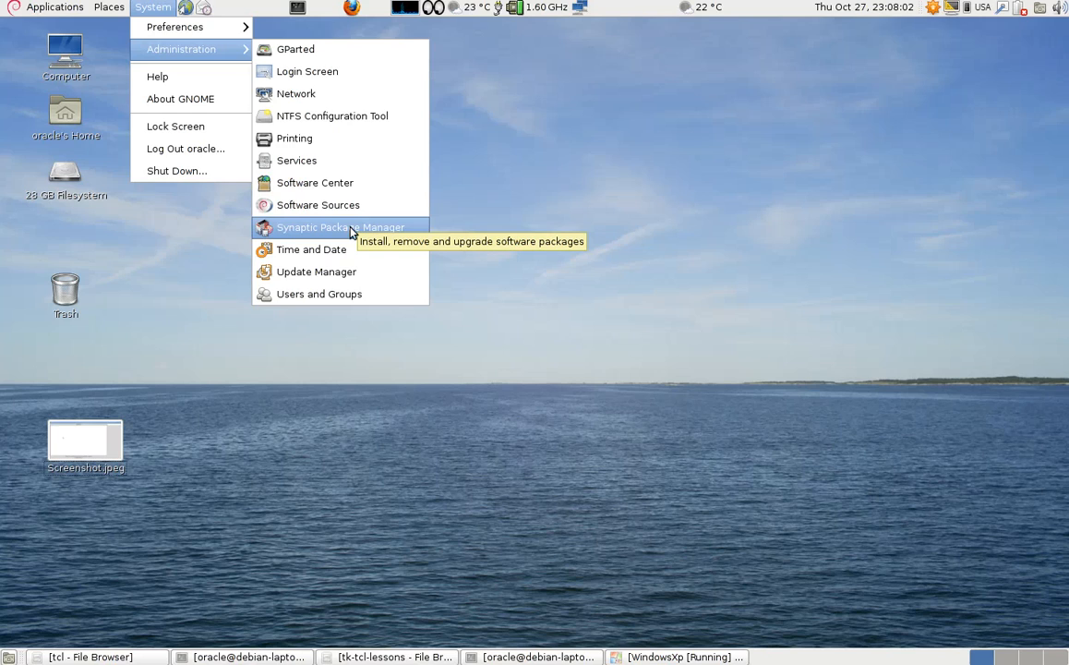
mouse_move(355, 229)
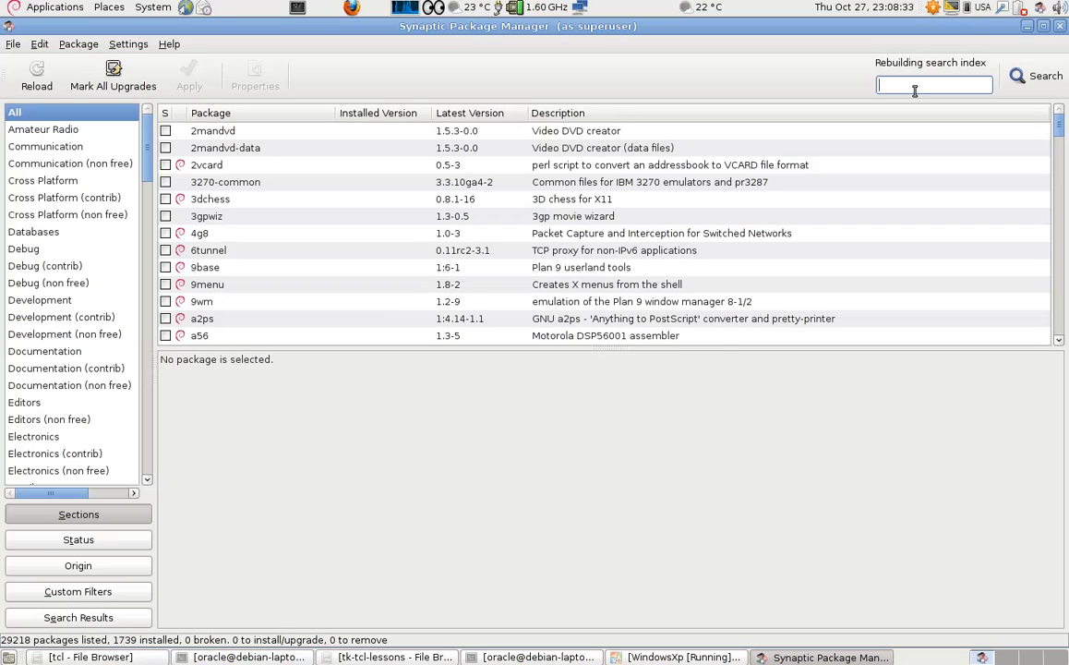
Step: Search for 'tcl' and show the installed mysqltcl package details
type("tcl")
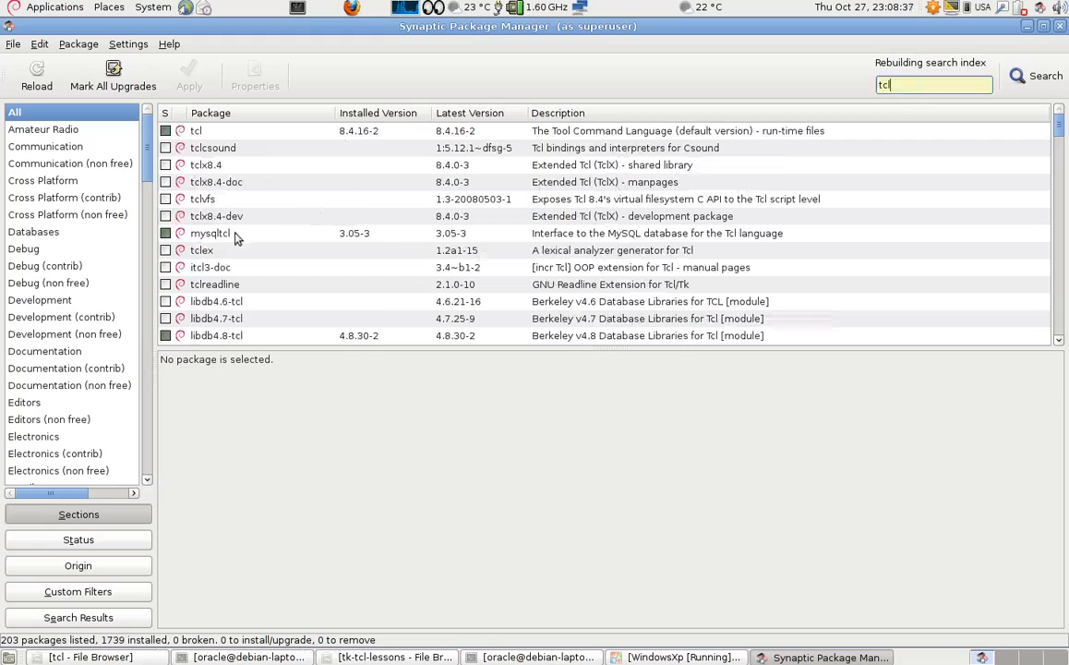
mouse_move(268, 291)
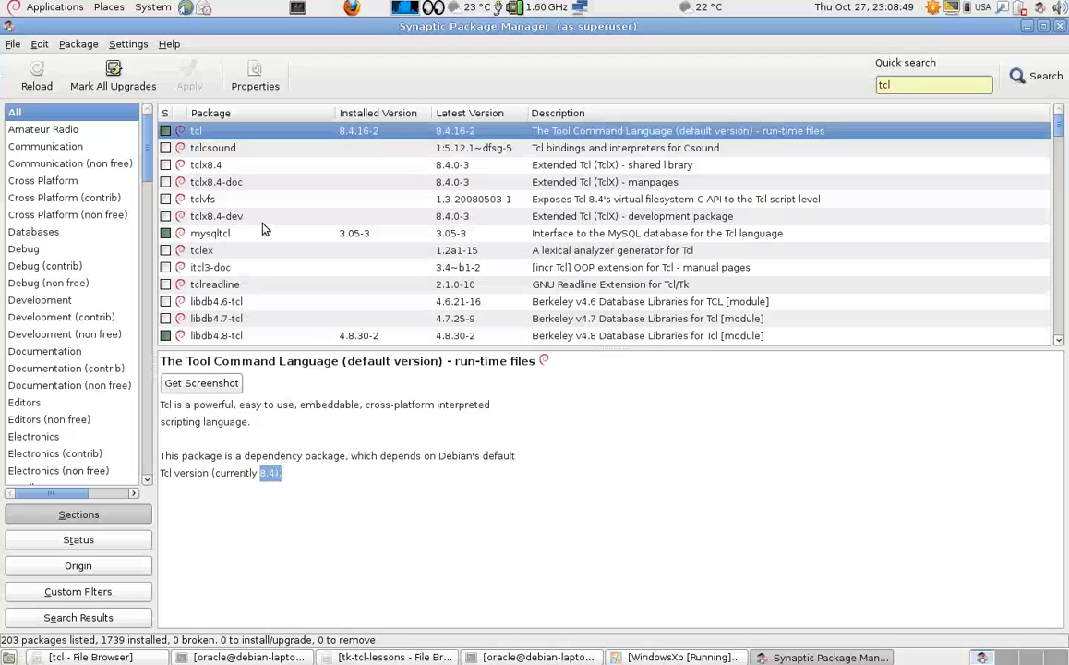
scroll("down", 3)
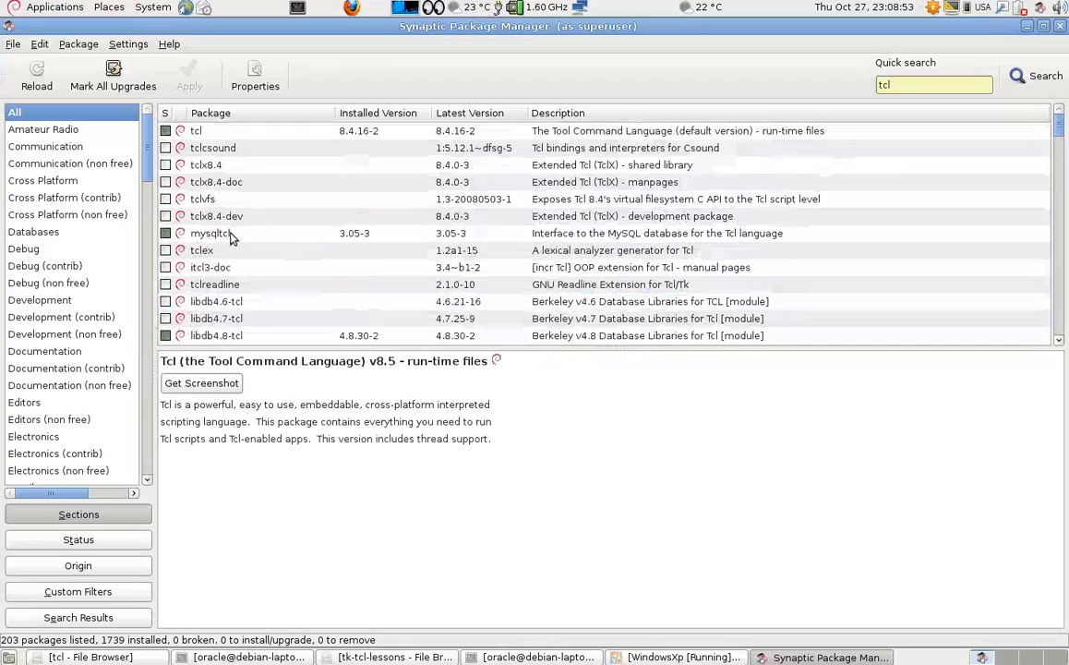
left_click(210, 233)
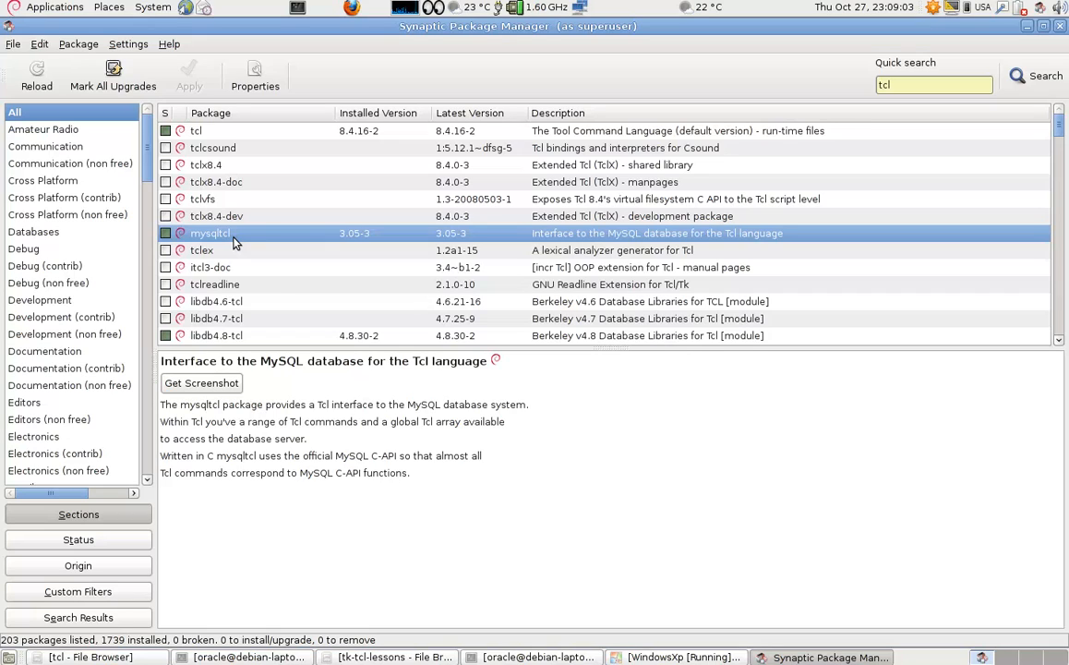
mouse_move(333, 211)
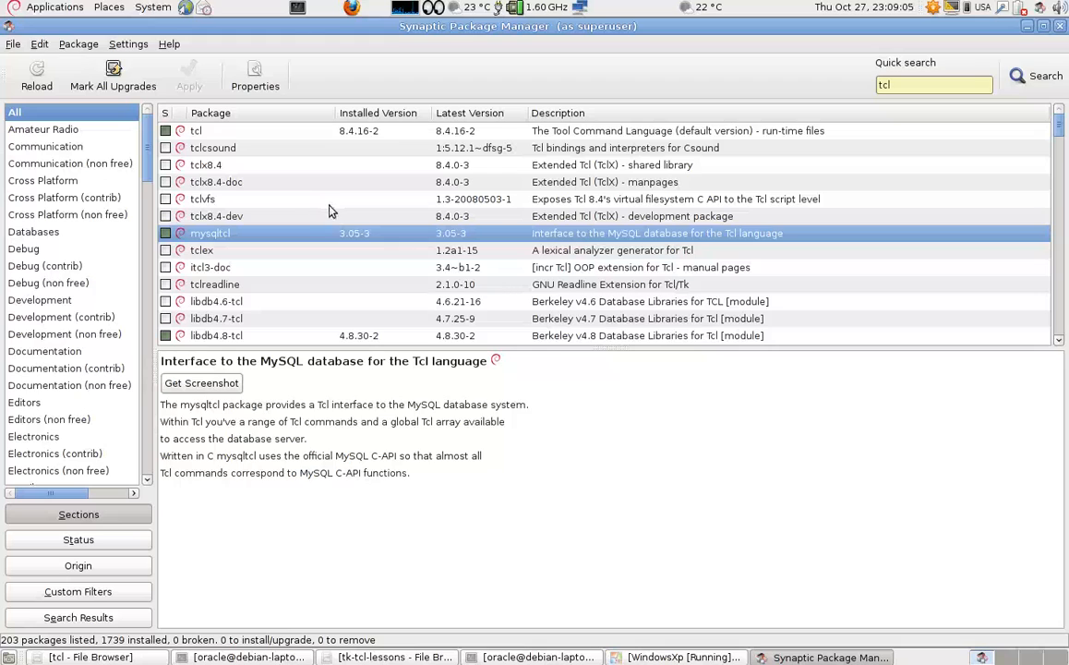
mouse_move(240, 202)
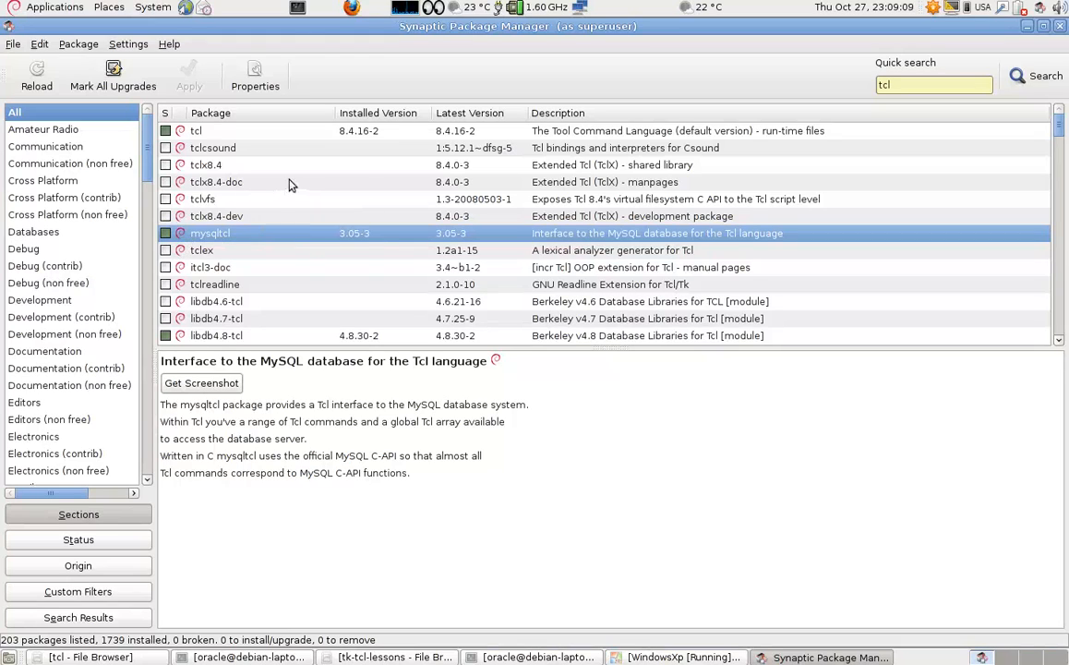
mouse_move(226, 218)
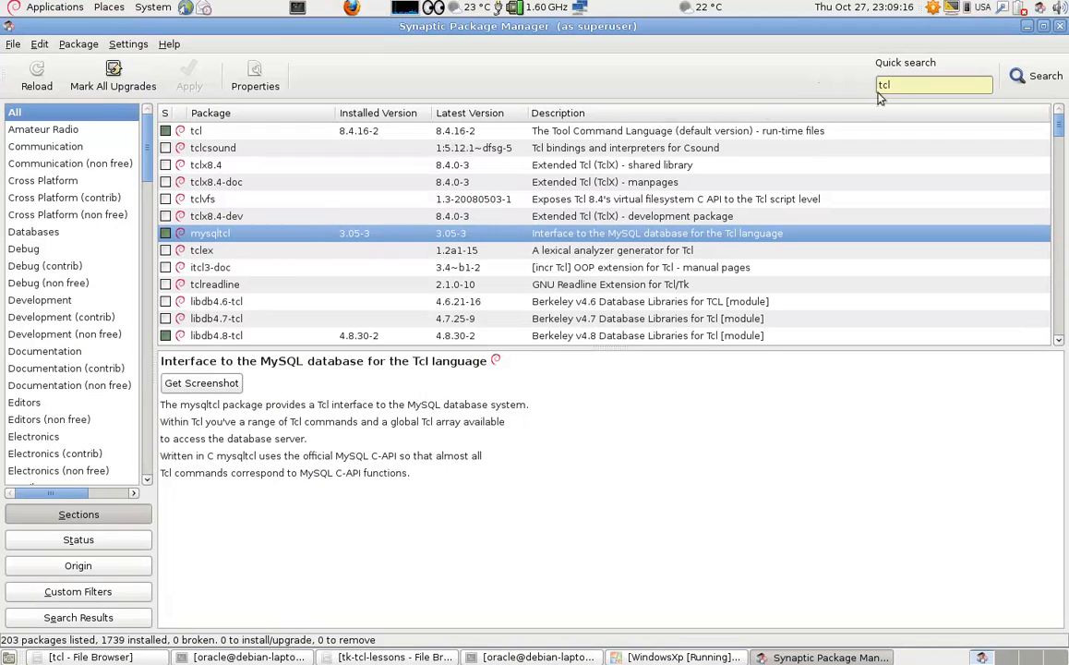
Step: Search for 'tk' to list Tk packages and show tk8.5 details
type("tk")
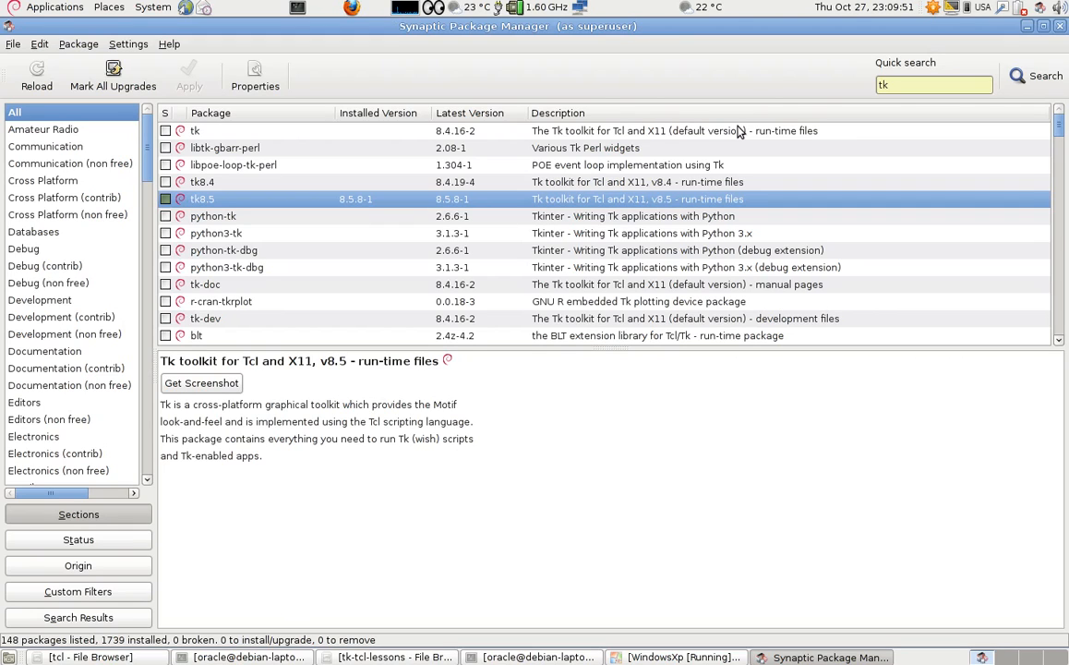
mouse_move(735, 111)
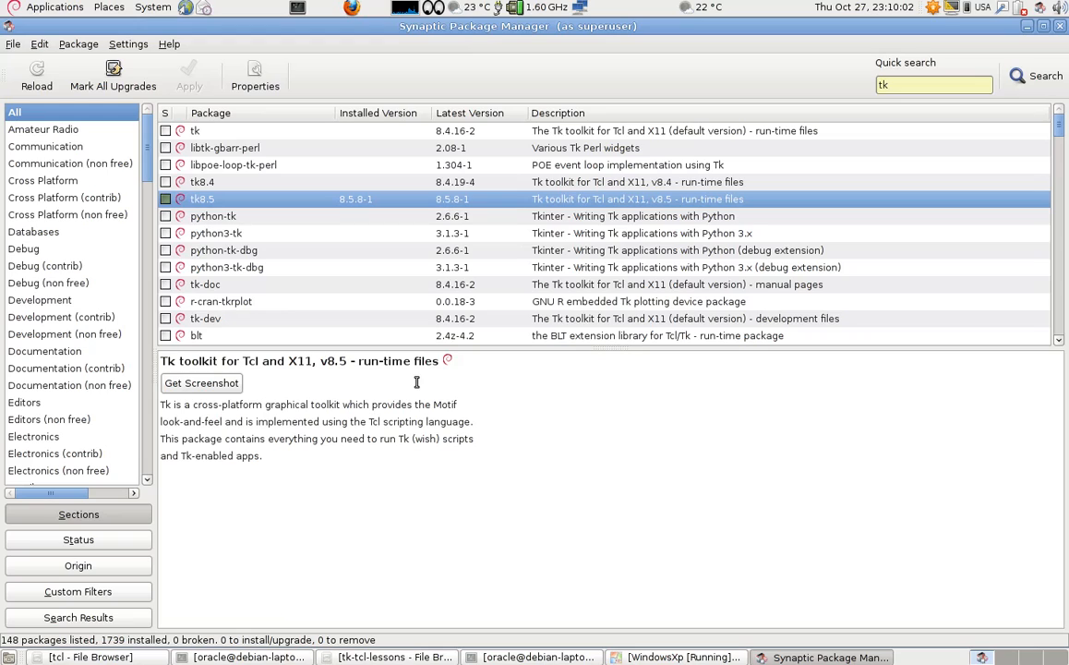
mouse_move(423, 392)
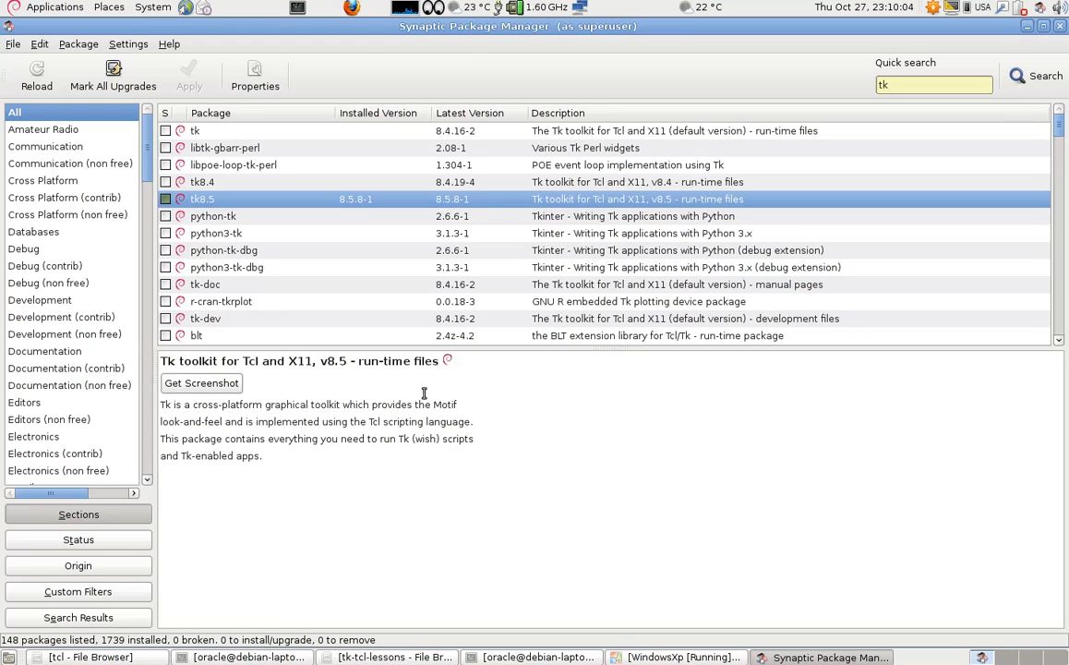
mouse_move(361, 321)
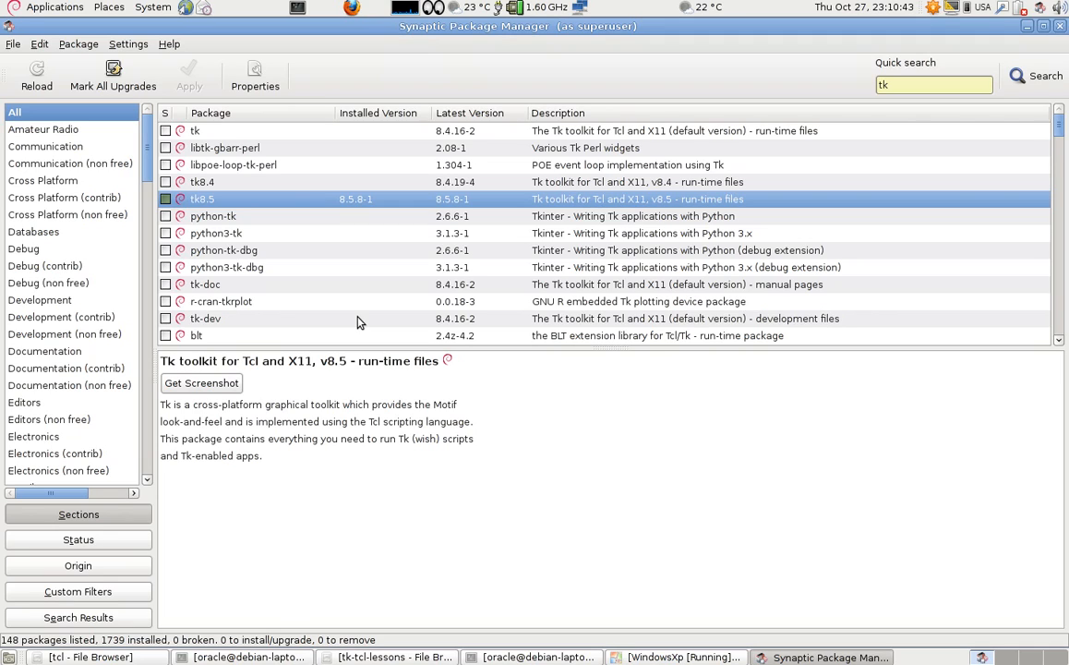
mouse_move(373, 323)
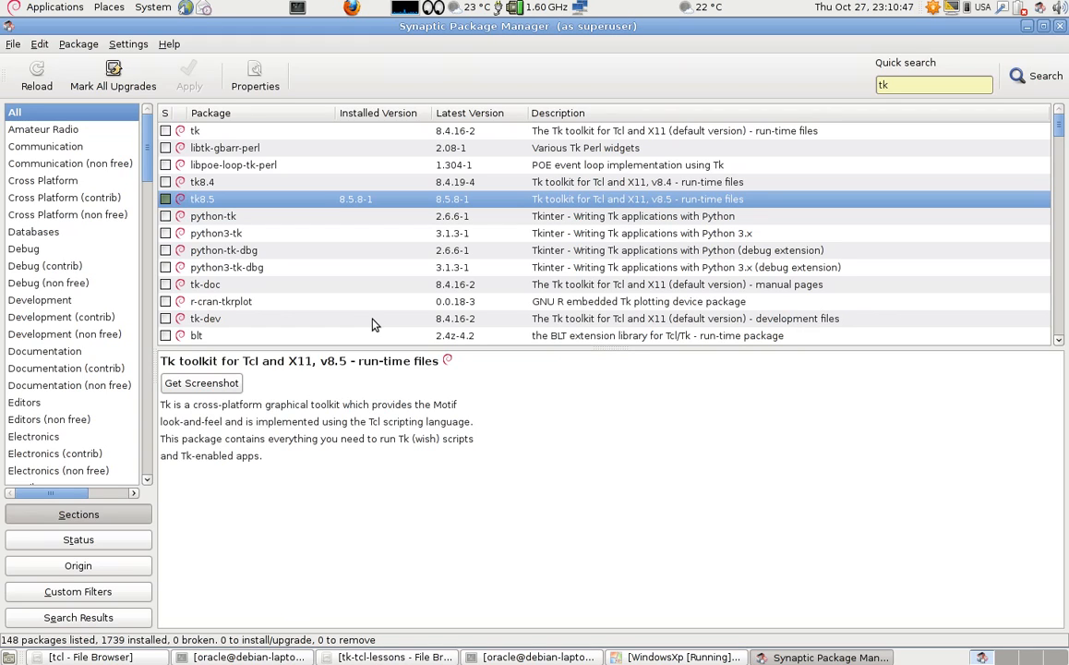
mouse_move(842, 366)
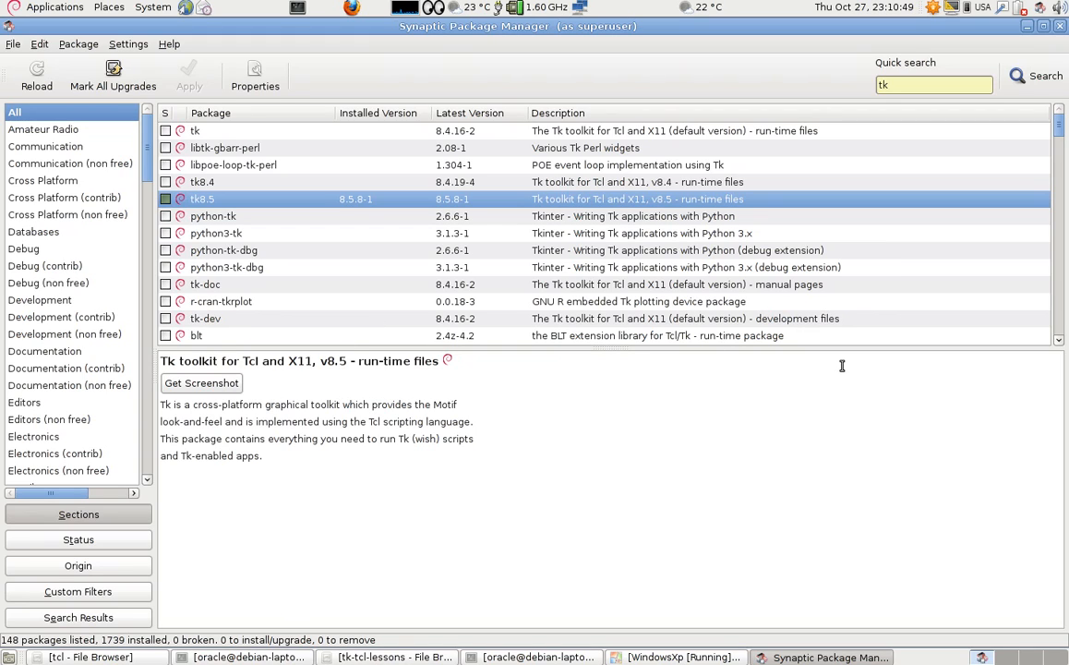
mouse_move(628, 233)
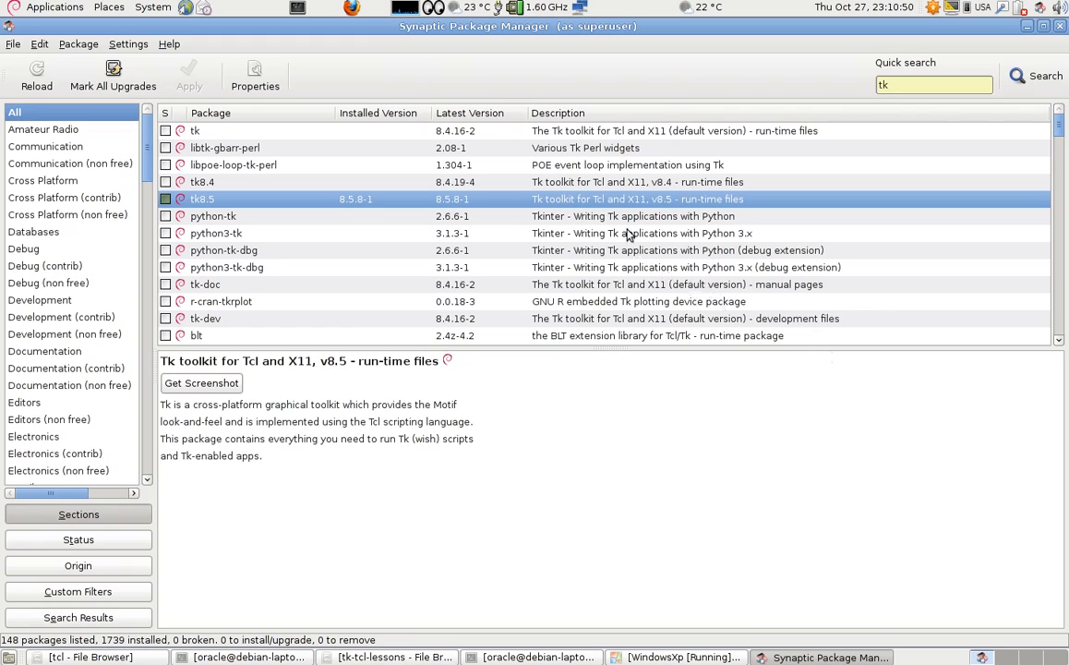
mouse_move(979, 74)
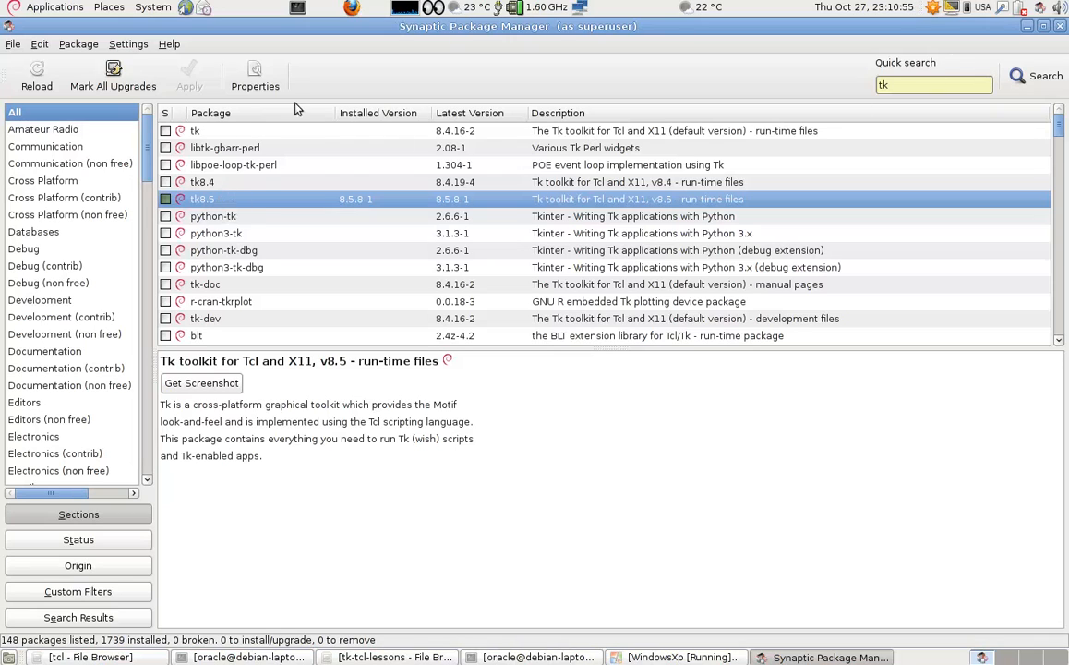
mouse_move(310, 96)
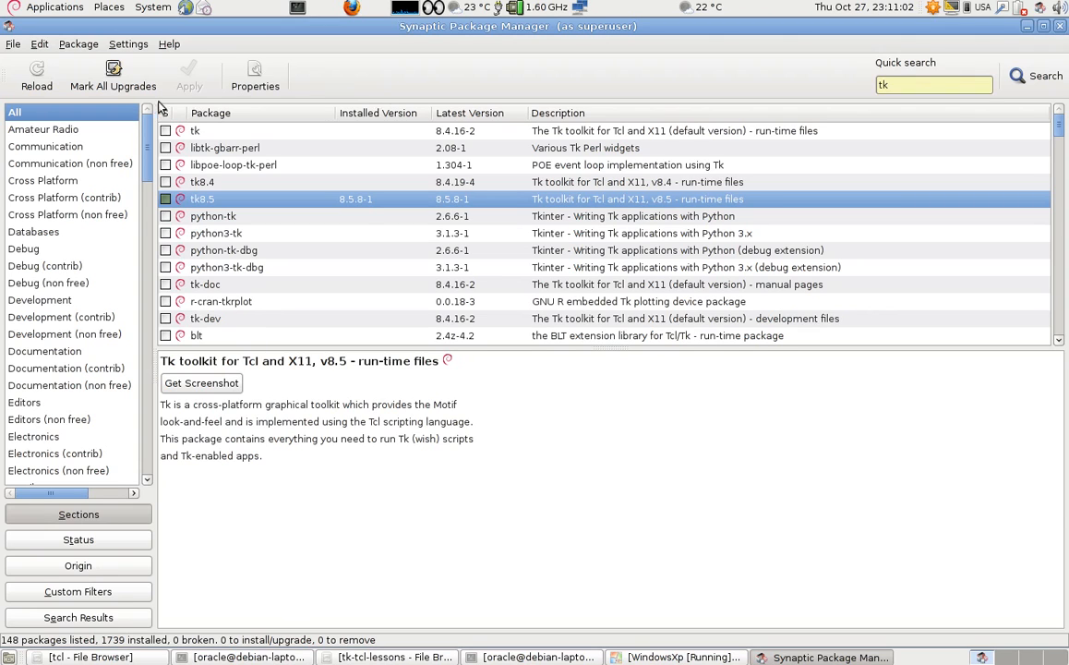
Step: Check tk8.4 package actions, search 'wi', then close Synaptic without applying changes
right_click(203, 183)
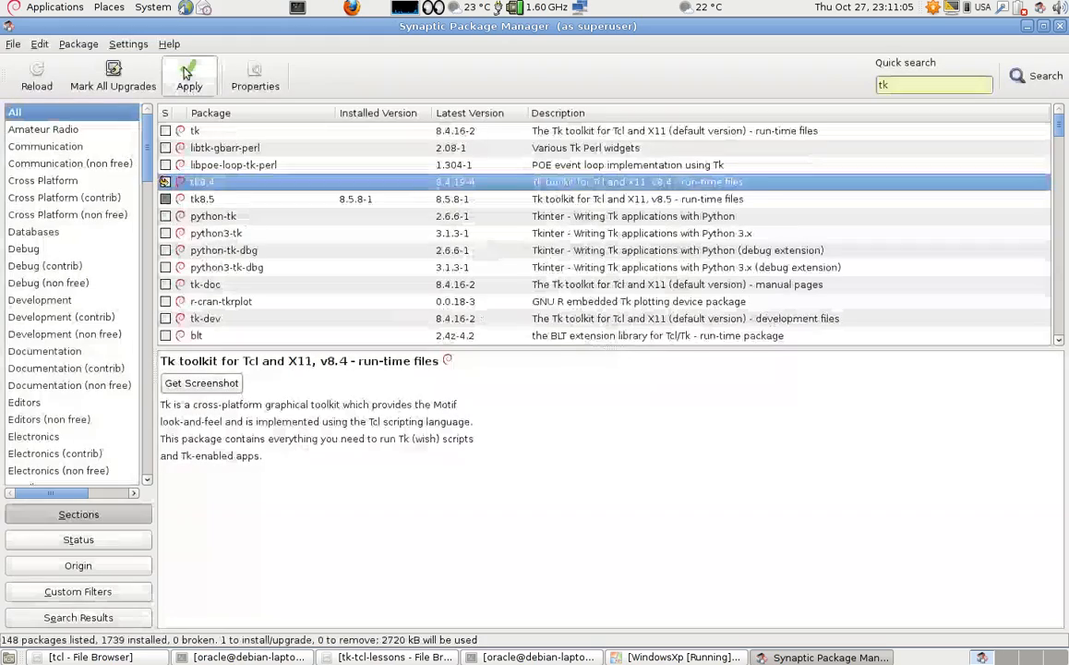
left_click(189, 75)
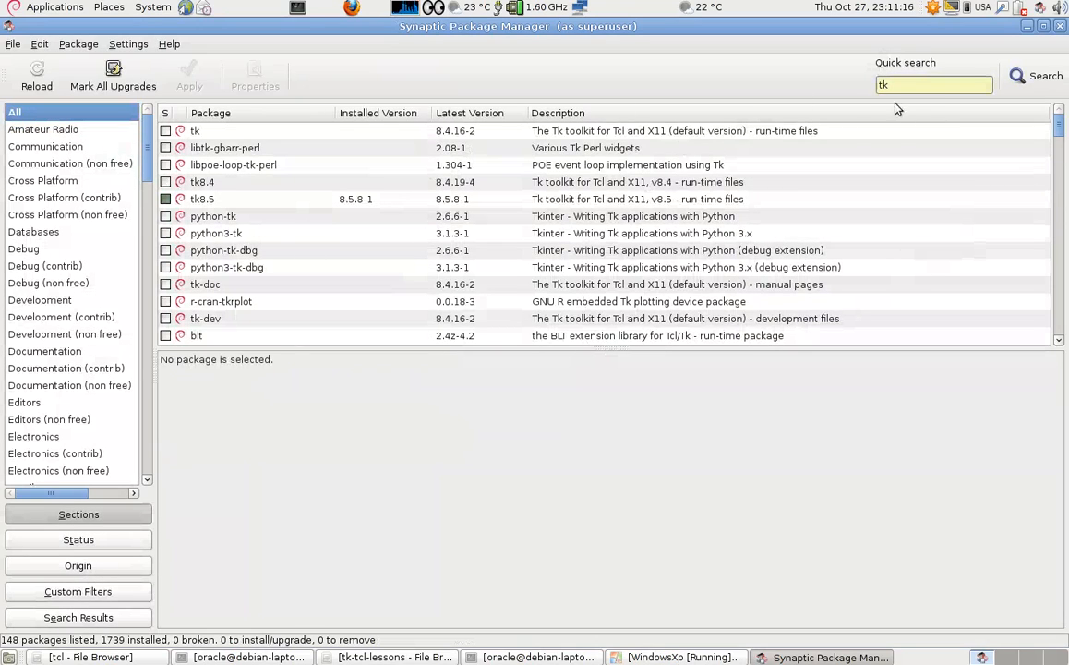
type("wish")
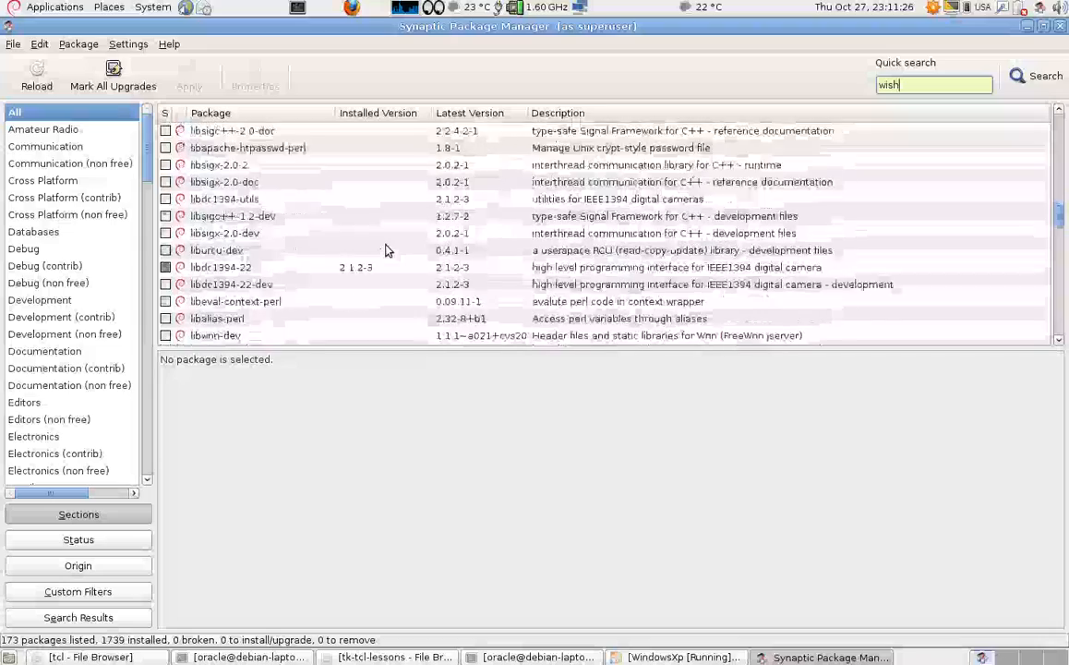
scroll("down", 3)
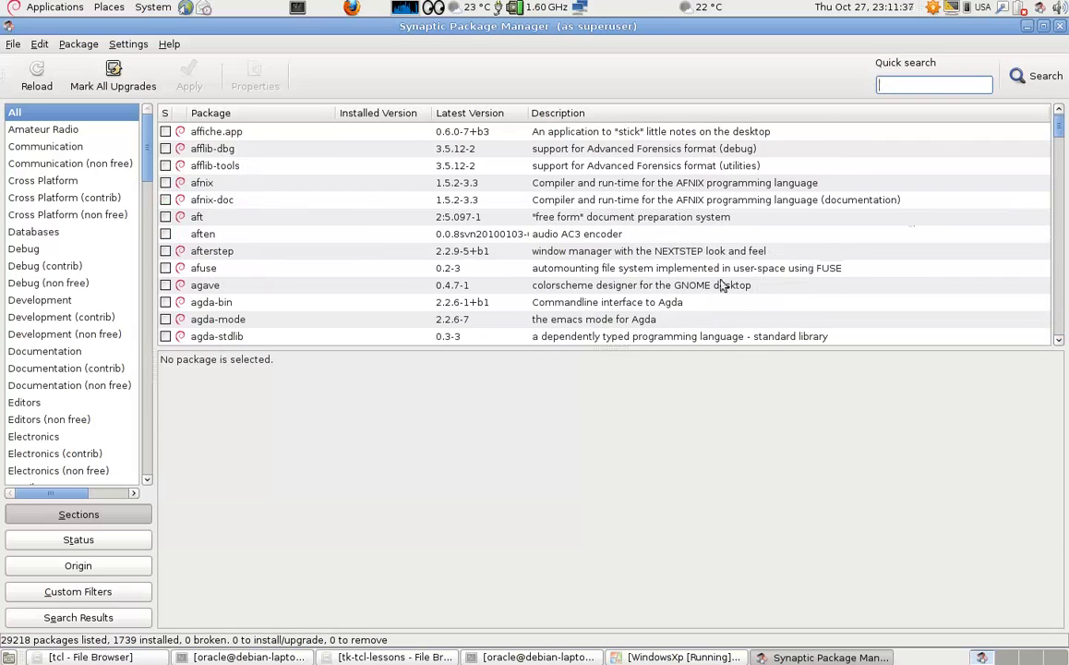
mouse_move(554, 489)
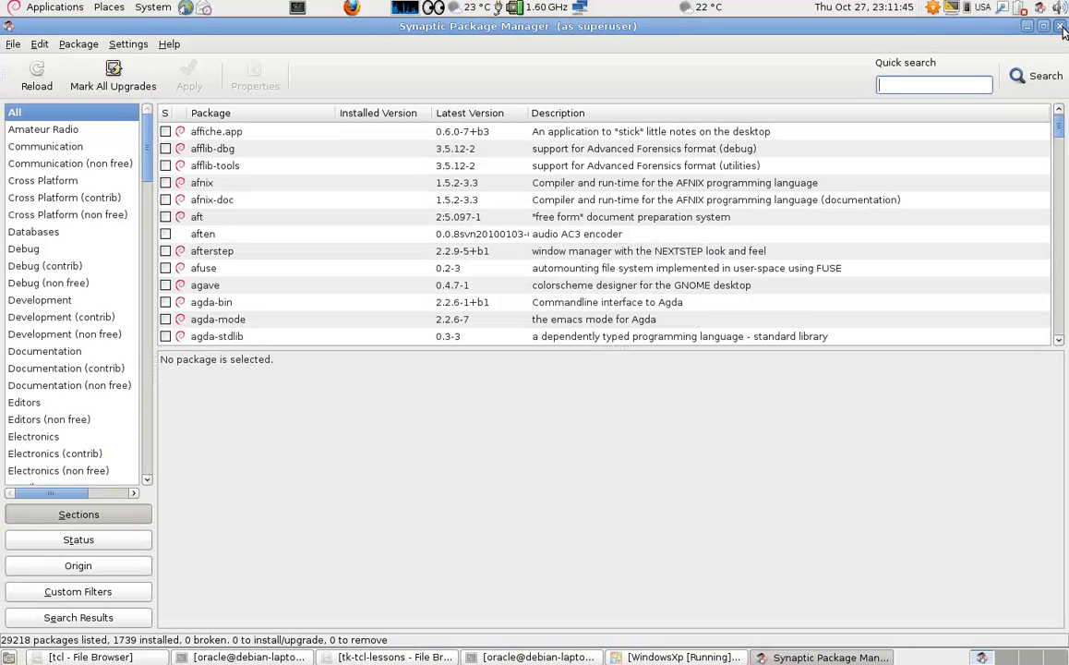
left_click(1060, 26)
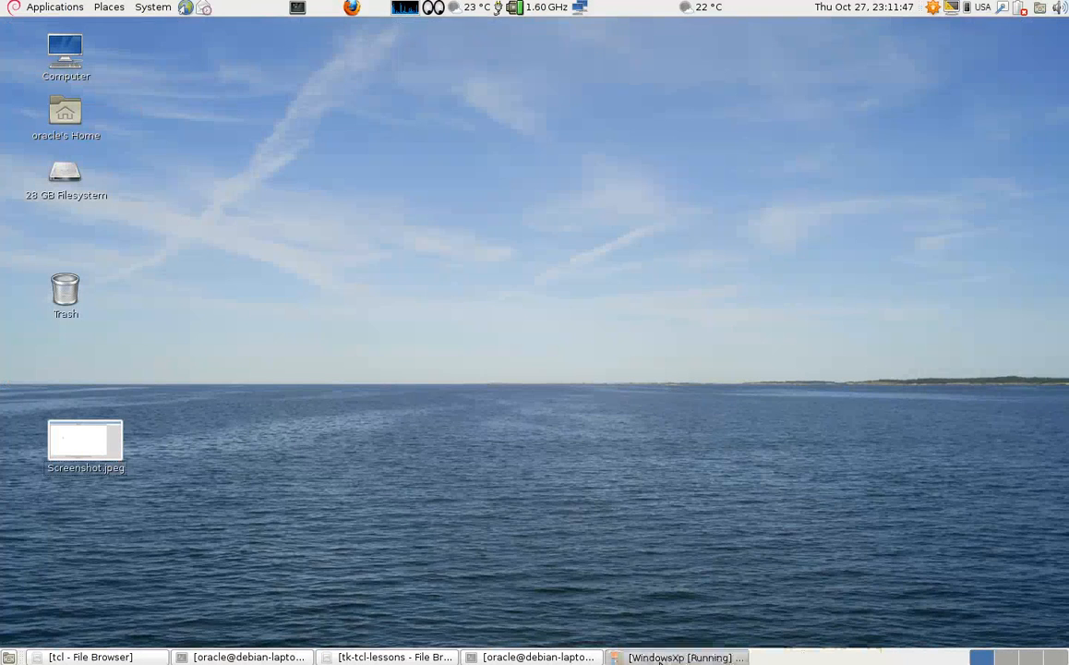
Step: Launch Notepad via Start > Run in the Windows XP VM and set a larger font
left_click(683, 658)
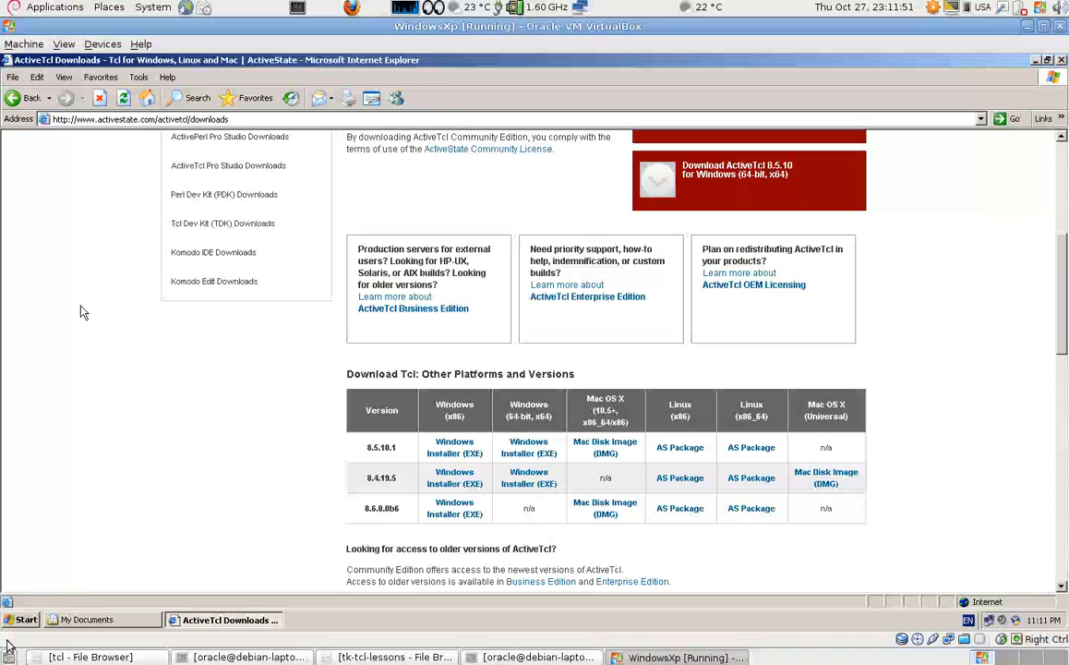
left_click(22, 621)
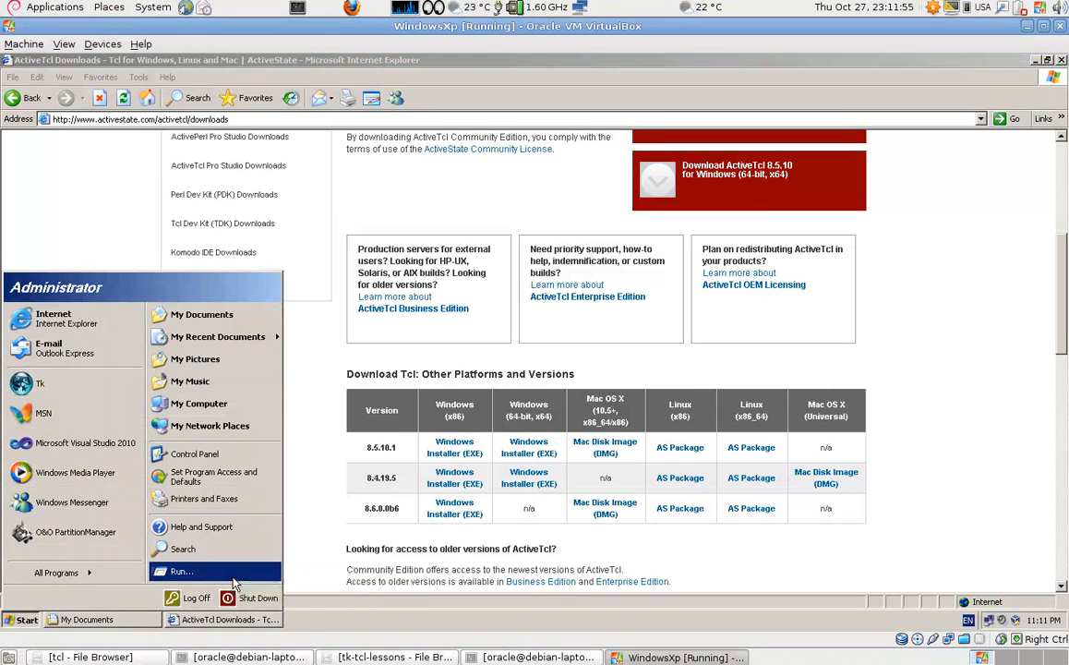
left_click(181, 571)
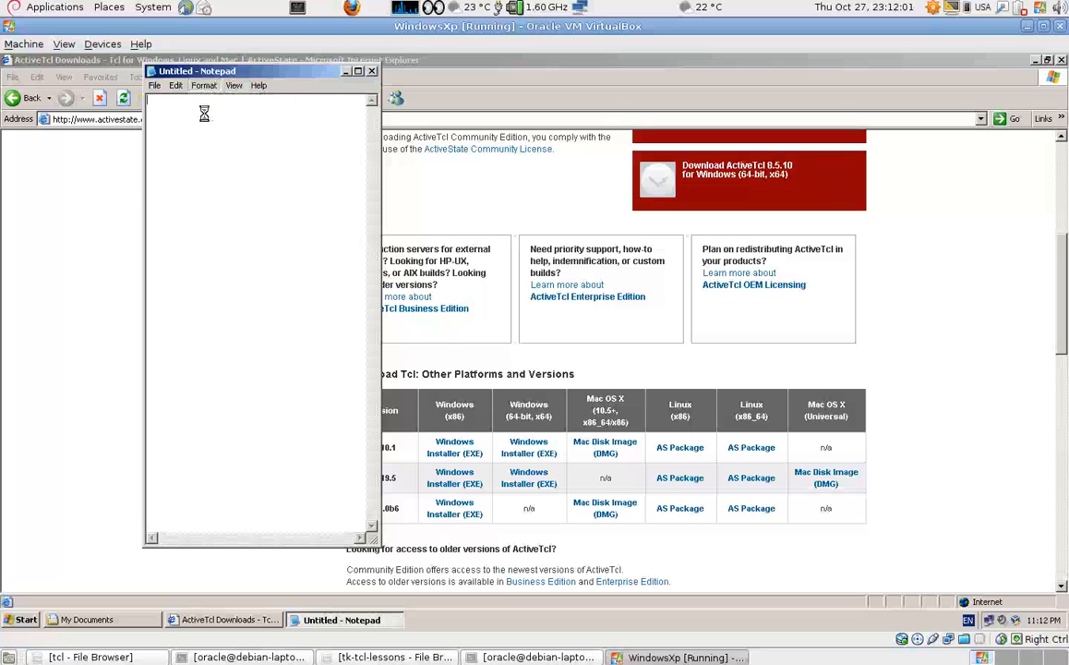
left_click(203, 85)
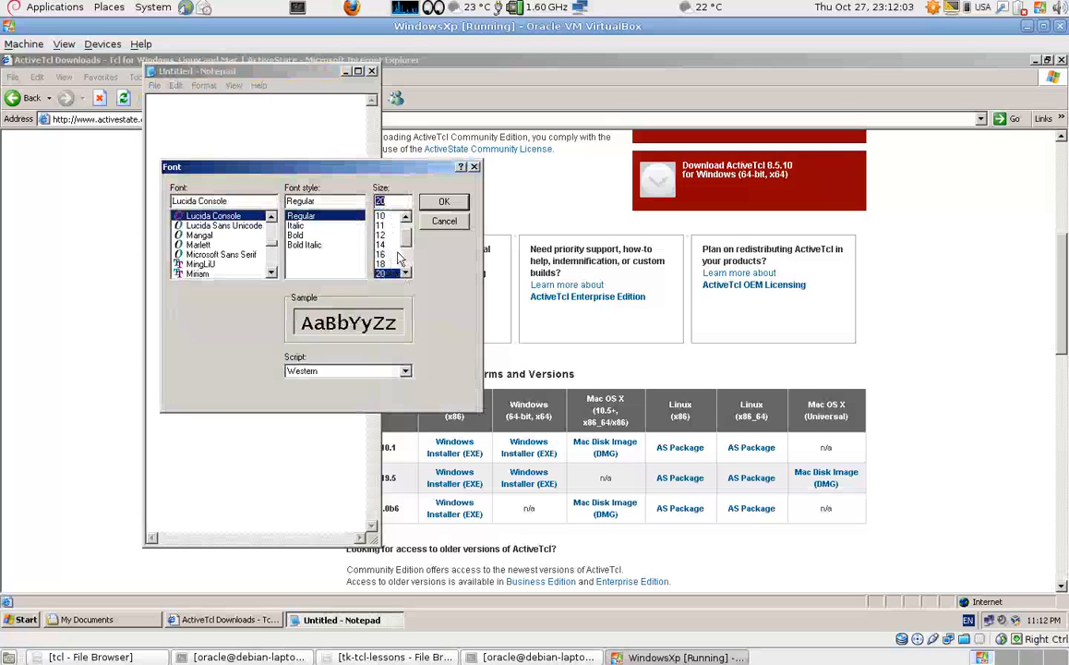
left_click(443, 202)
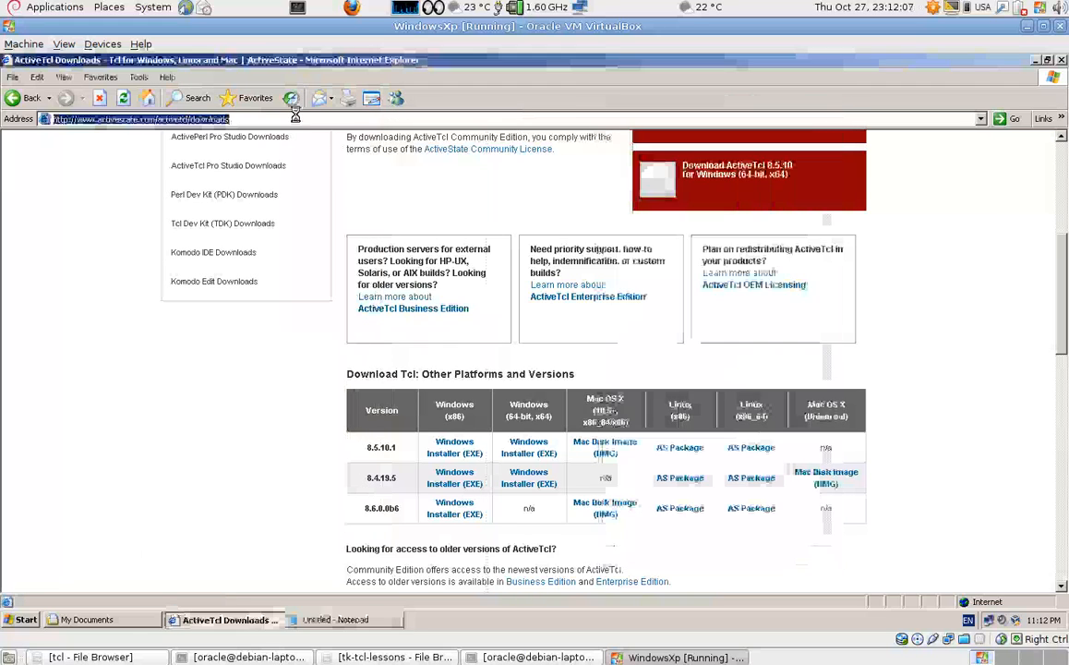
Step: Copy the ActiveTcl downloads page address from the IE address bar
right_click(139, 118)
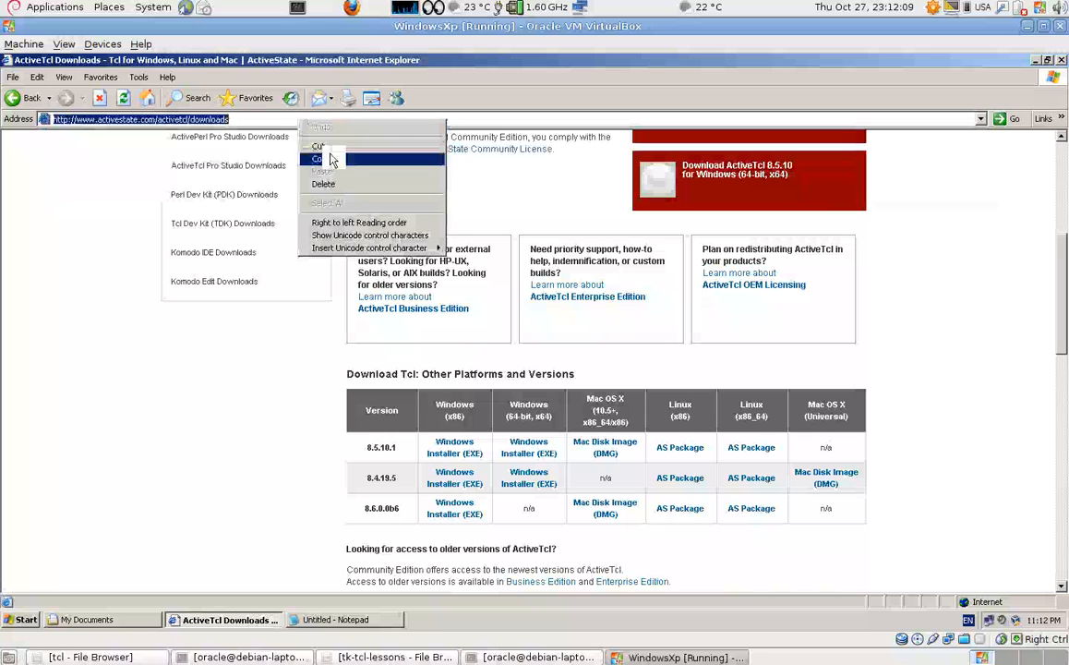
left_click(343, 620)
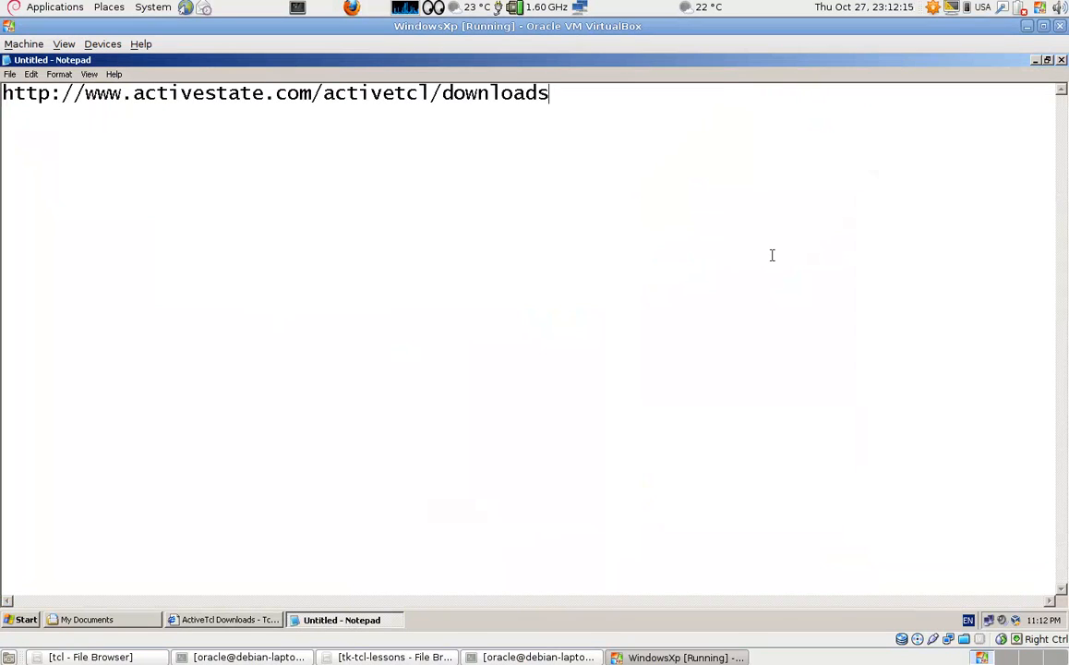
Step: Set a large Notepad font size so the pasted address fits across the window
left_click(59, 73)
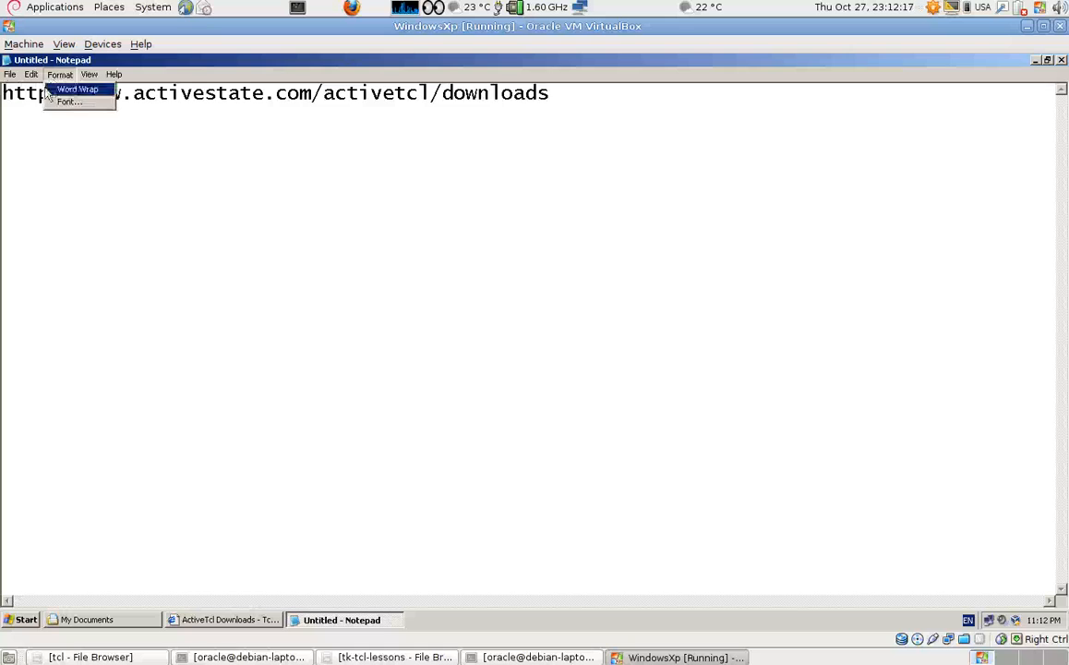
left_click(70, 102)
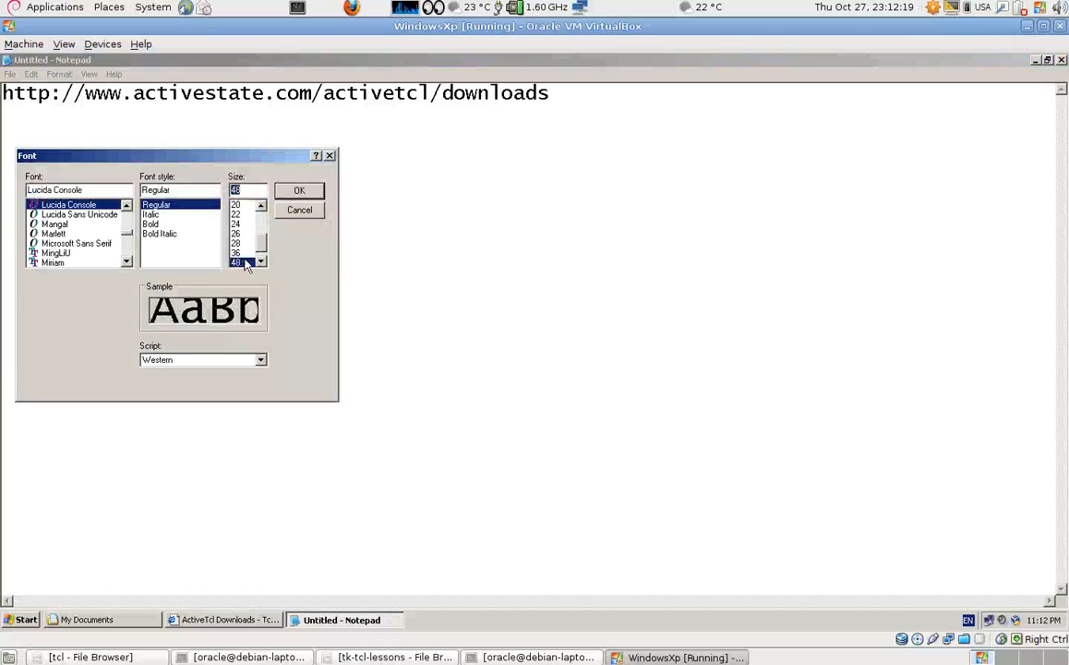
left_click(299, 190)
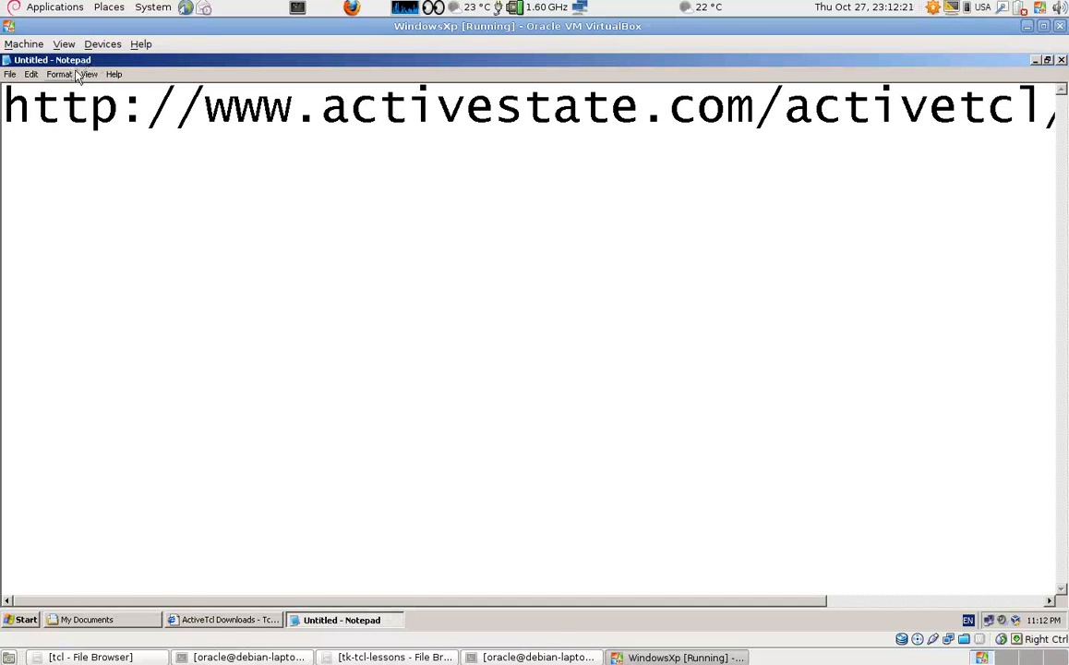
left_click(59, 73)
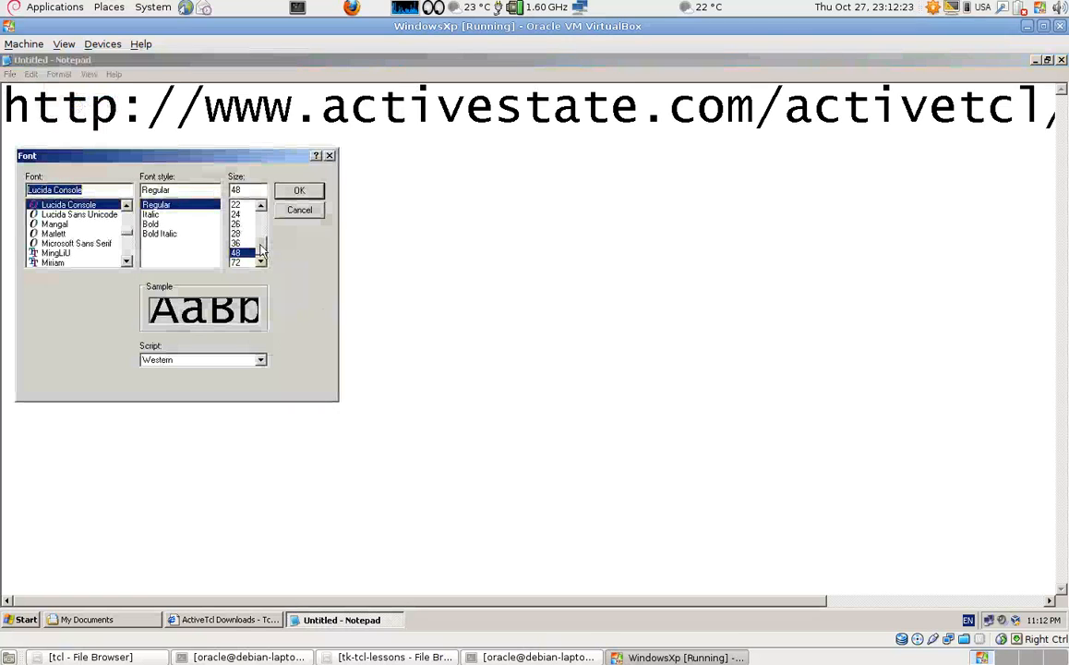
left_click(237, 233)
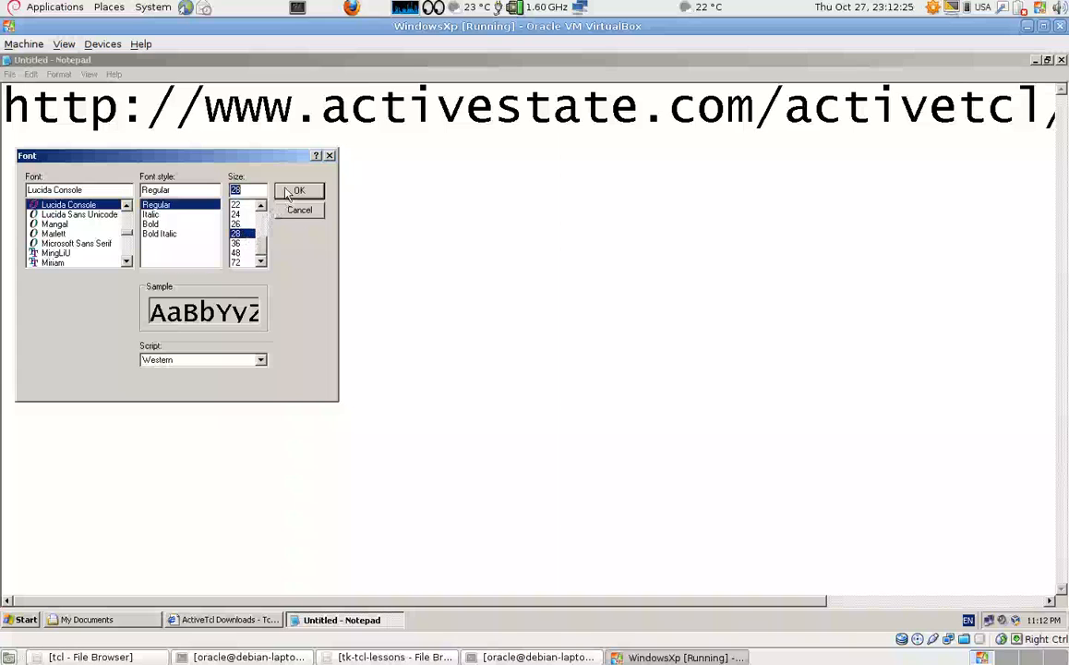
left_click(236, 224)
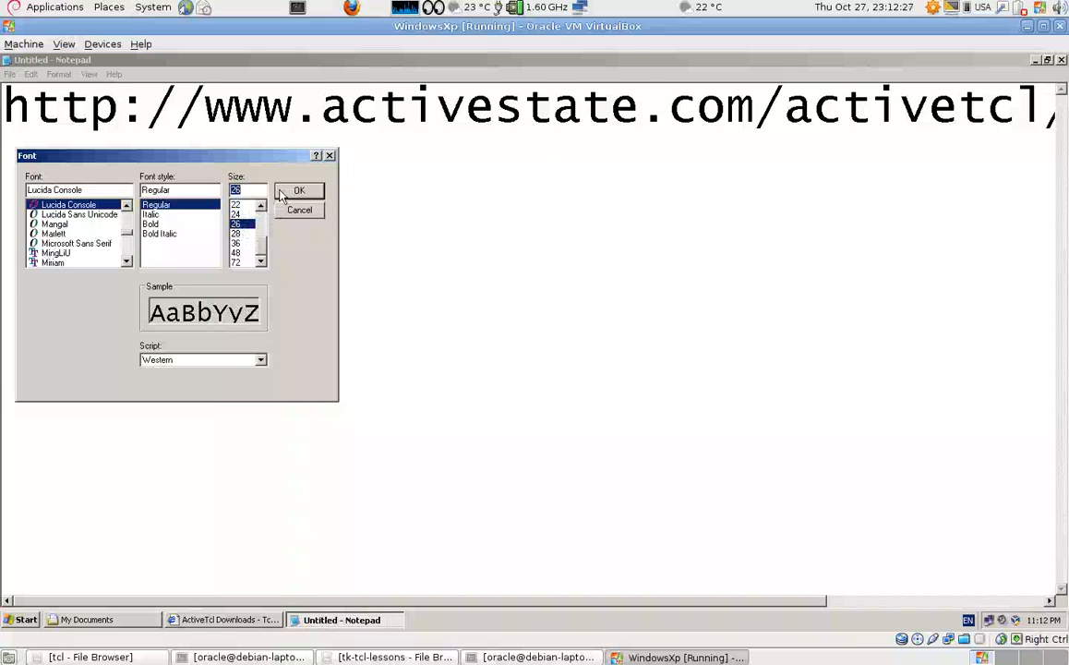
left_click(299, 191)
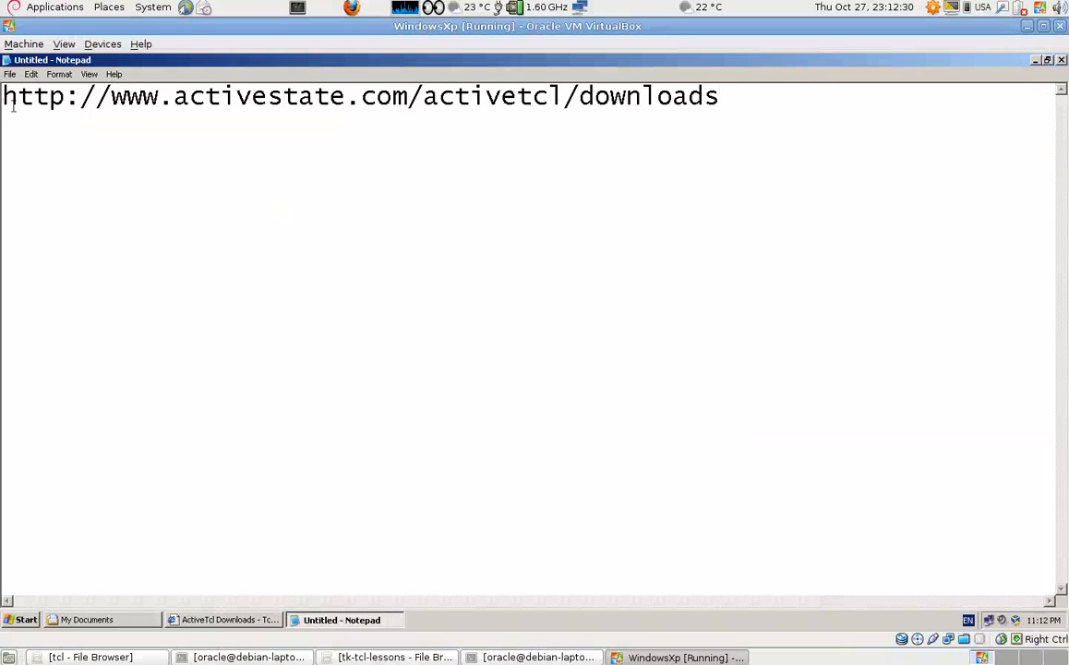
double_click(274, 96)
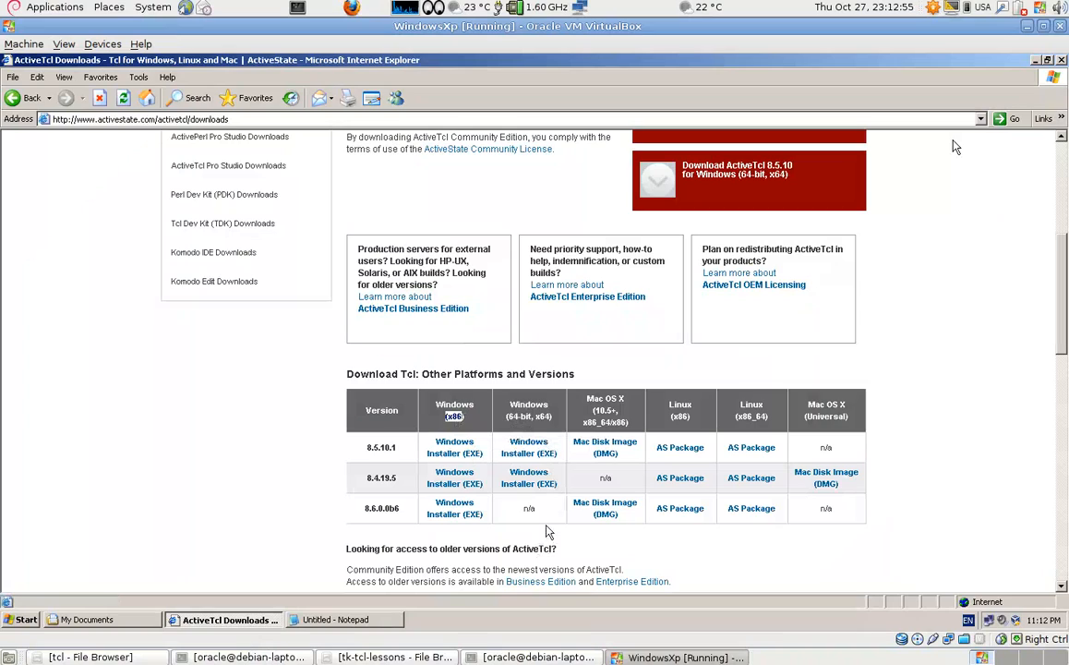
mouse_move(547, 447)
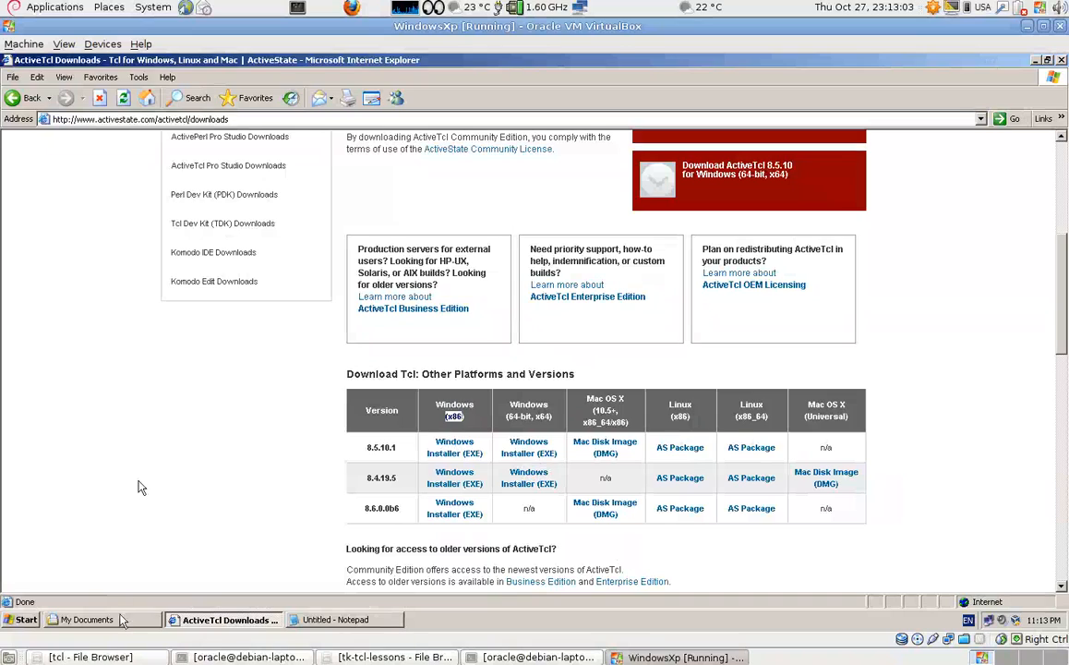
Step: Bring up the My Documents folder showing the downloaded ActiveTcl 8.5.10.1 installer
left_click(88, 621)
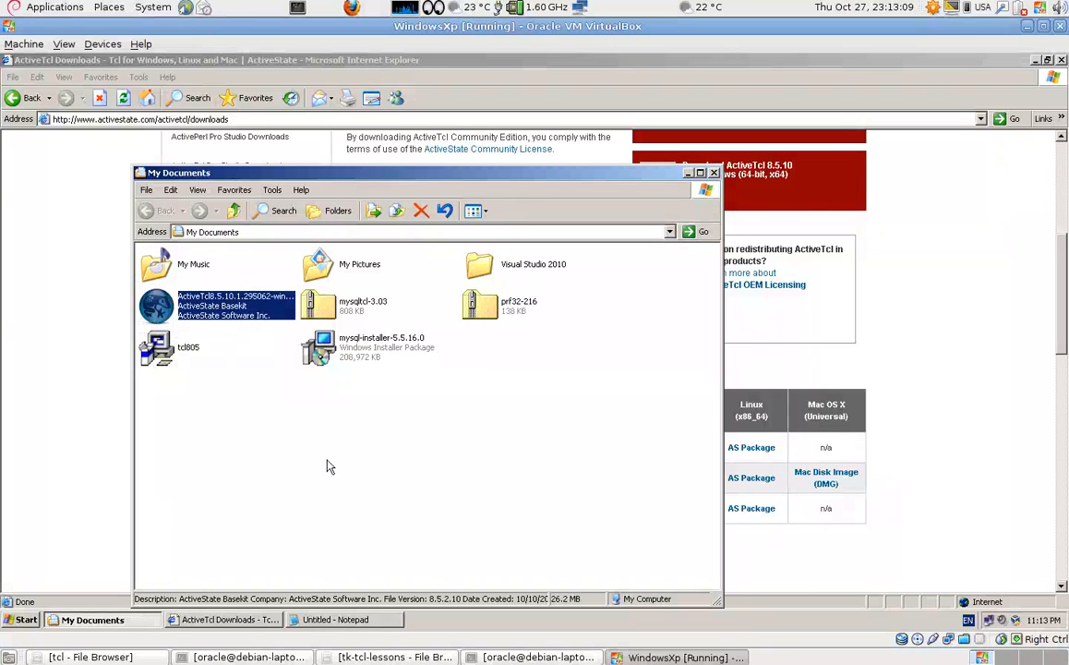
mouse_move(185, 331)
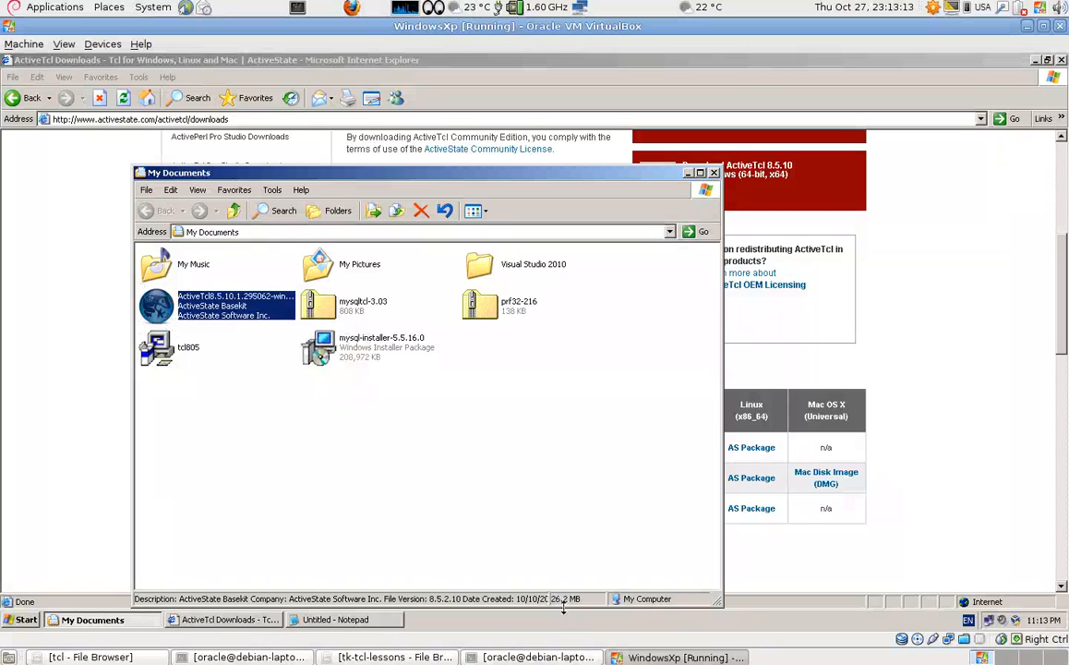
mouse_move(170, 314)
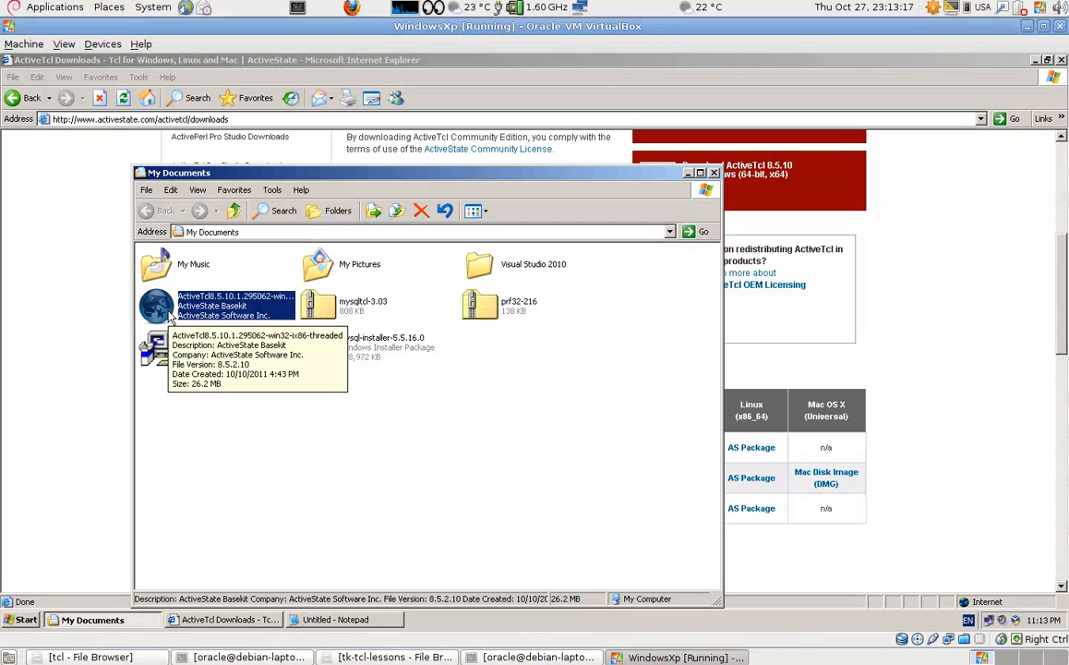
Step: Run the ActiveTcl 8.5.10 installer and approve the unverified-file security warning
double_click(236, 305)
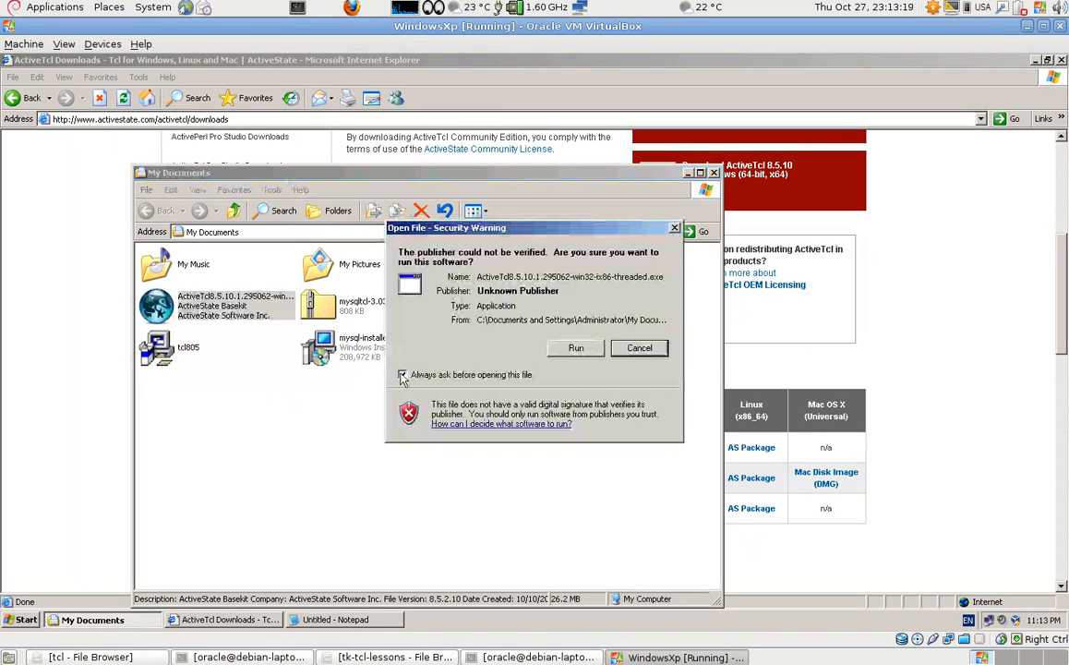
left_click(640, 347)
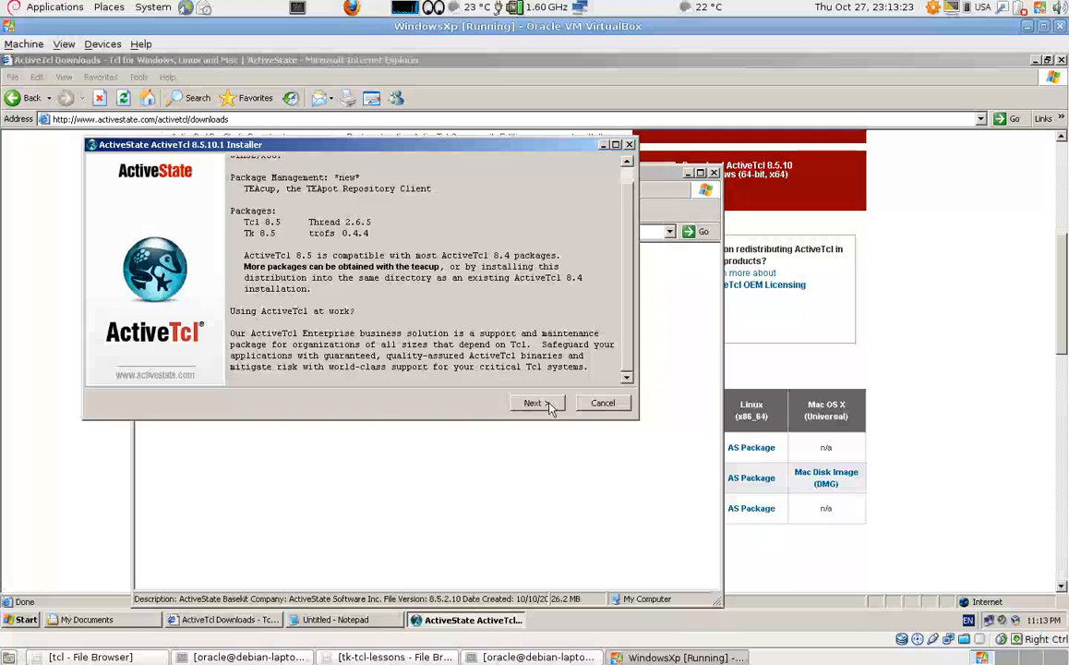
Step: Advance past release notes and license, then cancel since 8.5.10.1 is already installed
left_click(534, 402)
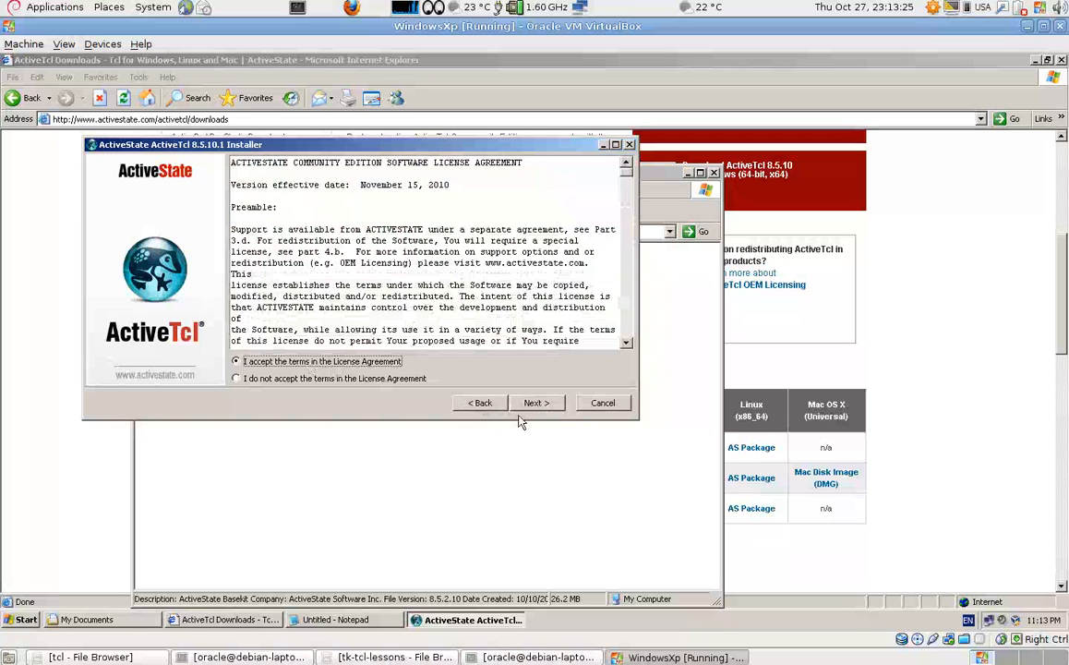
left_click(535, 403)
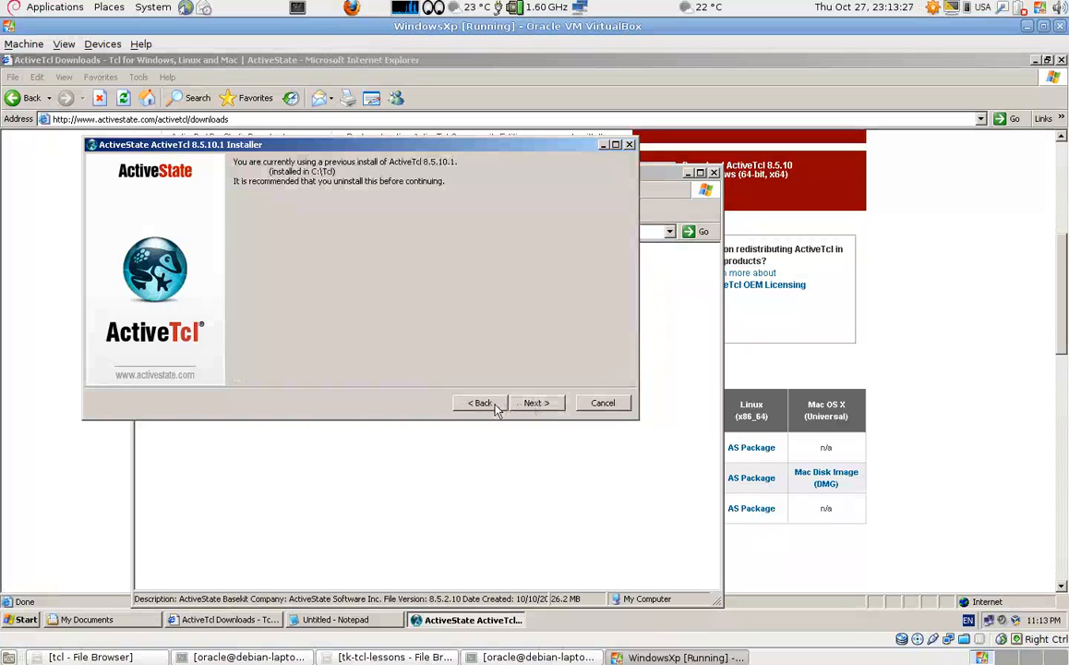
mouse_move(423, 198)
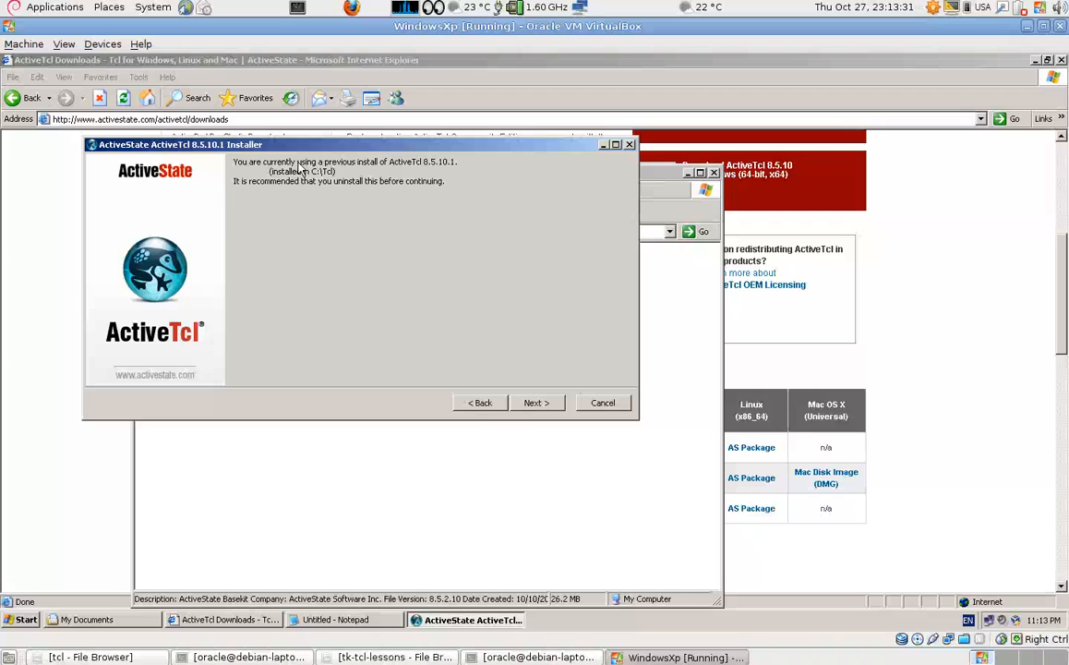
mouse_move(347, 338)
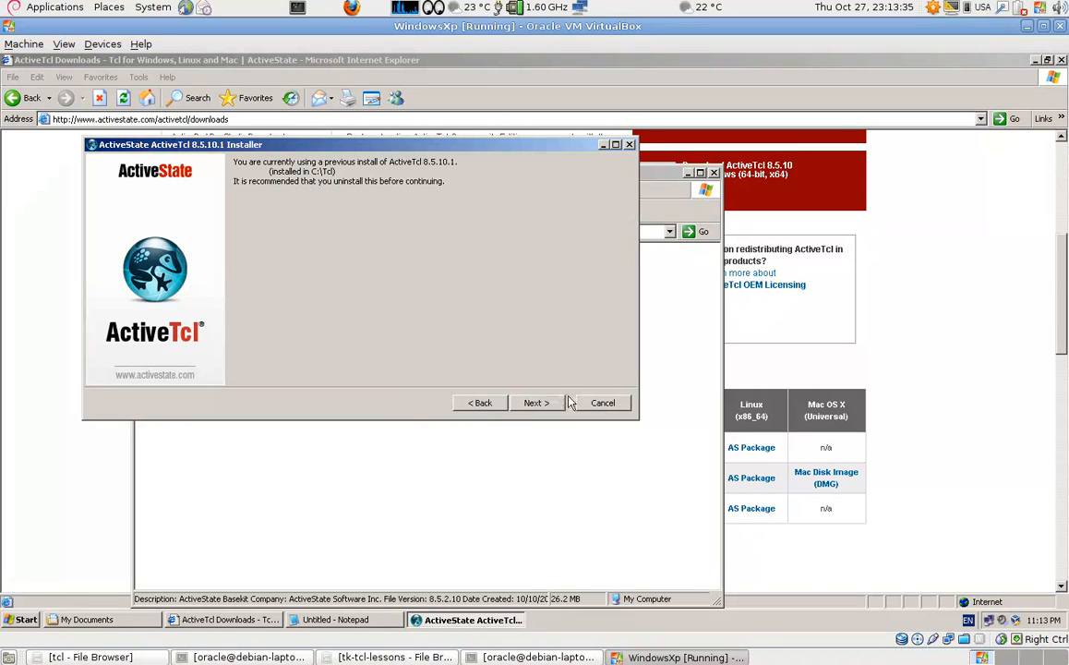
left_click(602, 402)
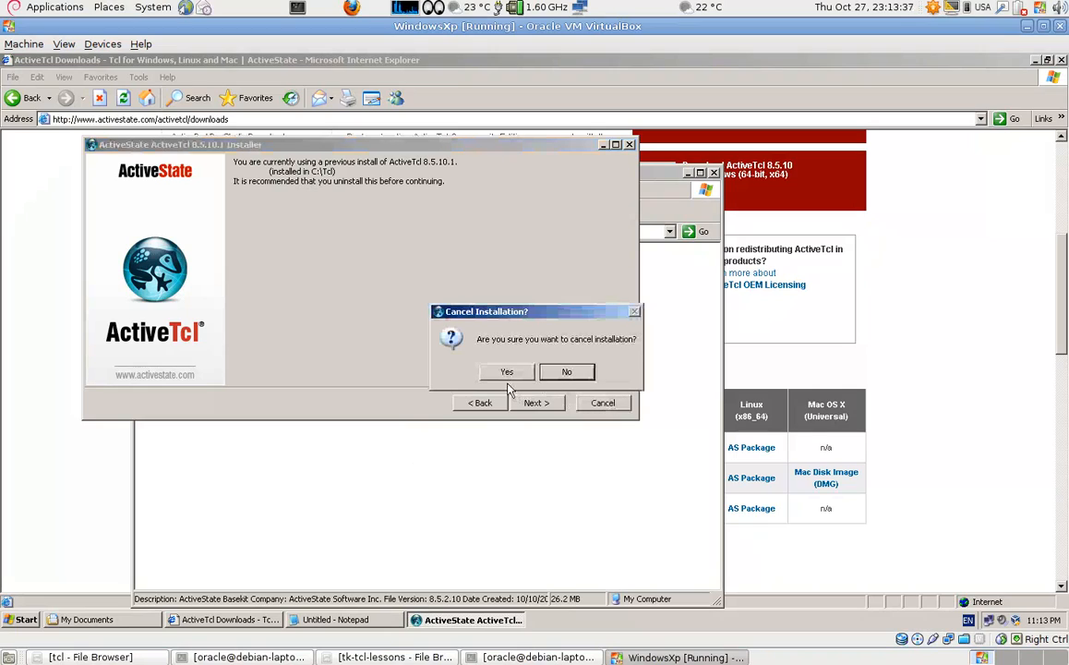
left_click(566, 371)
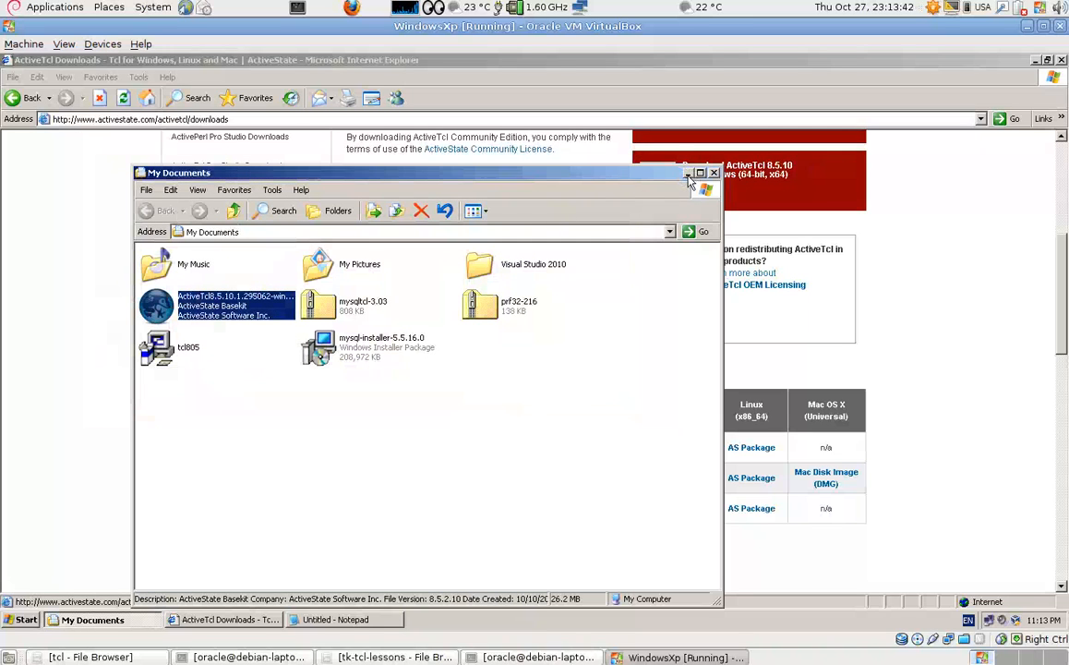
mouse_move(702, 174)
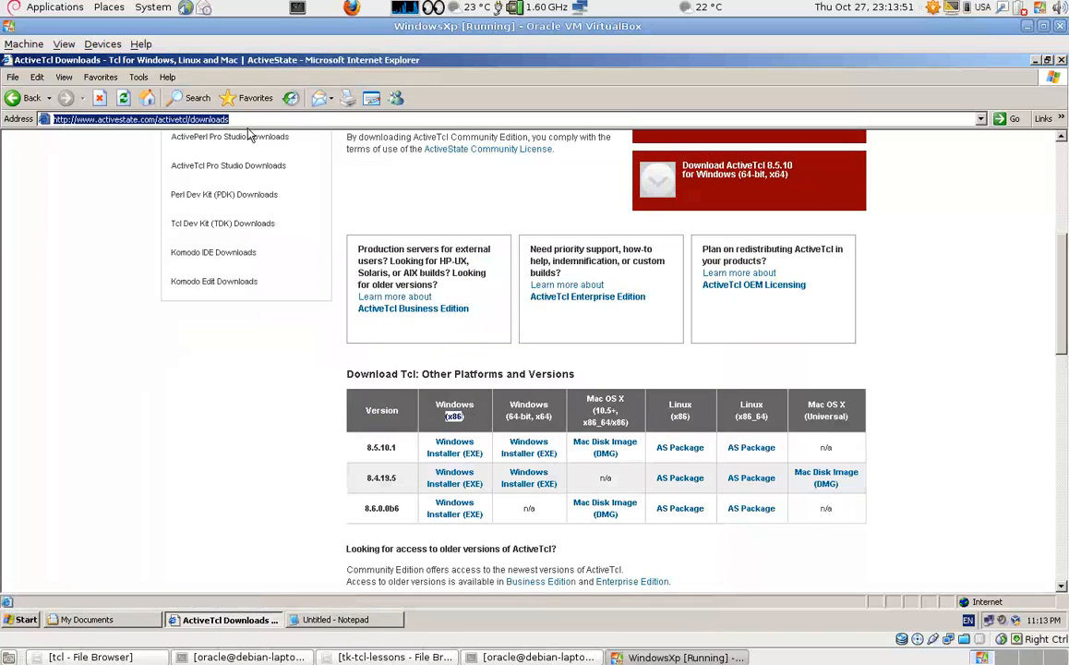
Step: Go to Google and start a search for 'mysql' in the search box
type("google.com.lb/")
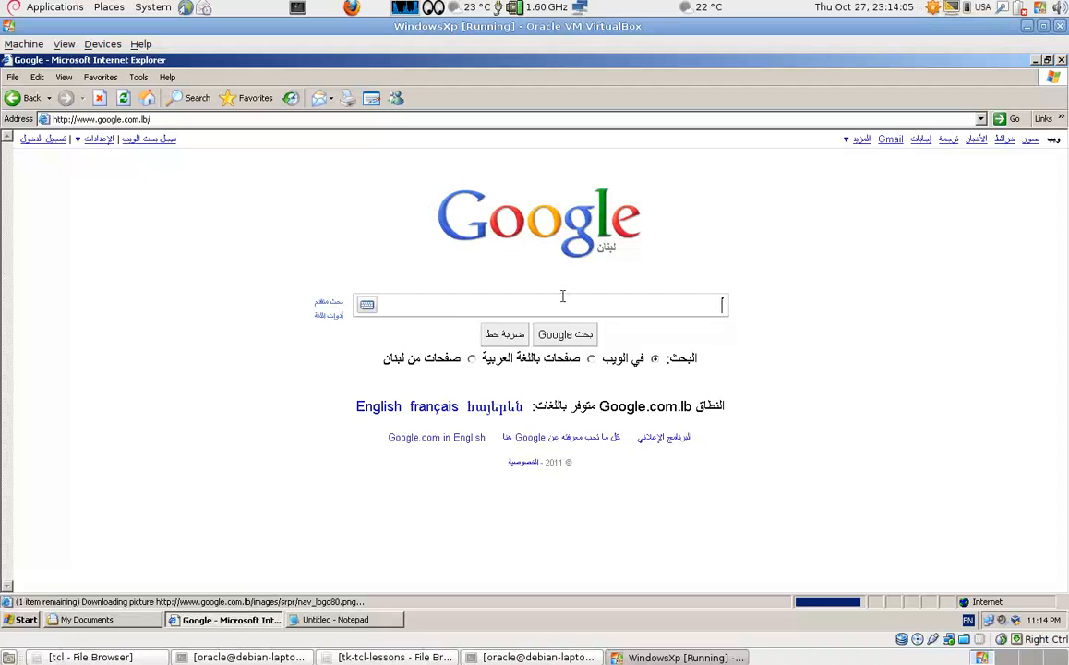
type("mysql")
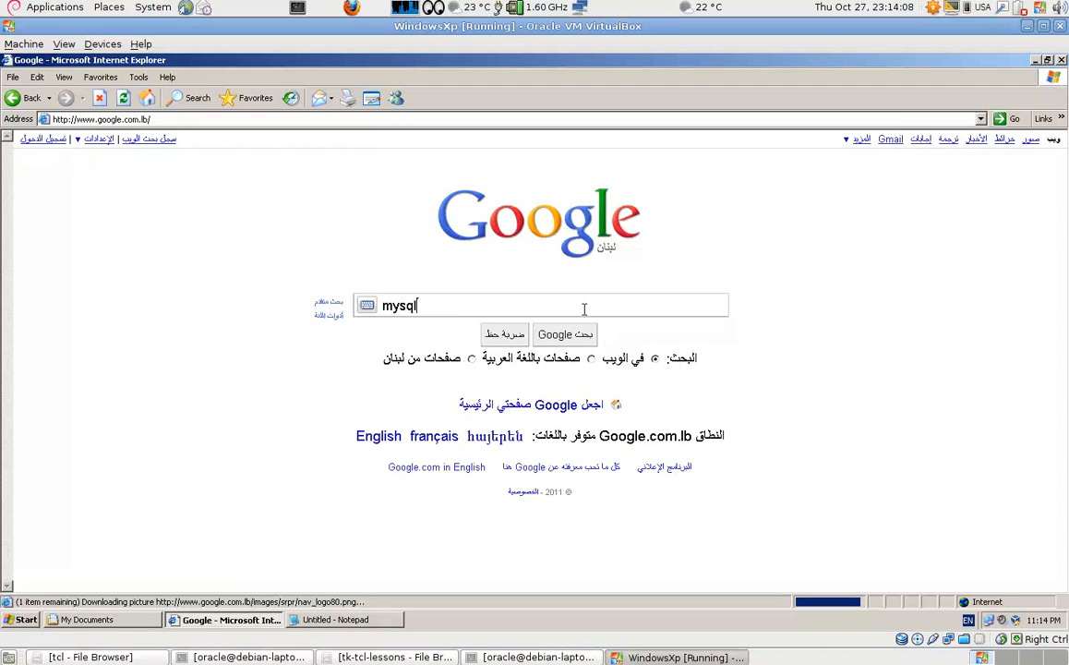
Step: Search 'mysqltcl windows', reach the binaries page and cancel the mysqltcl-3.03.zip download prompt
type("tcl")
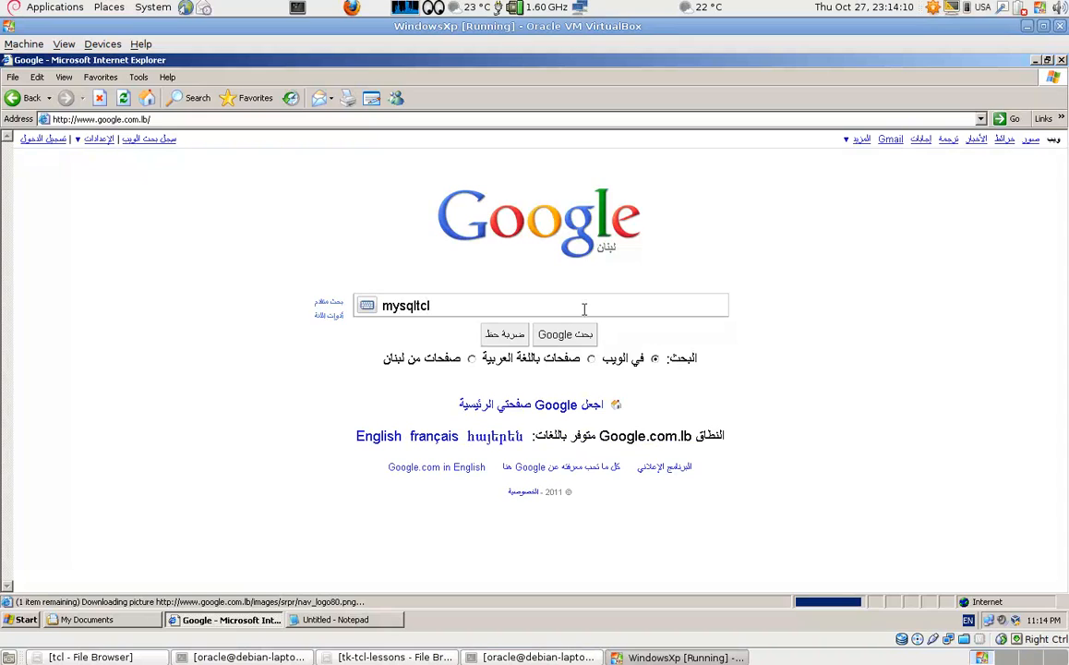
type("windows")
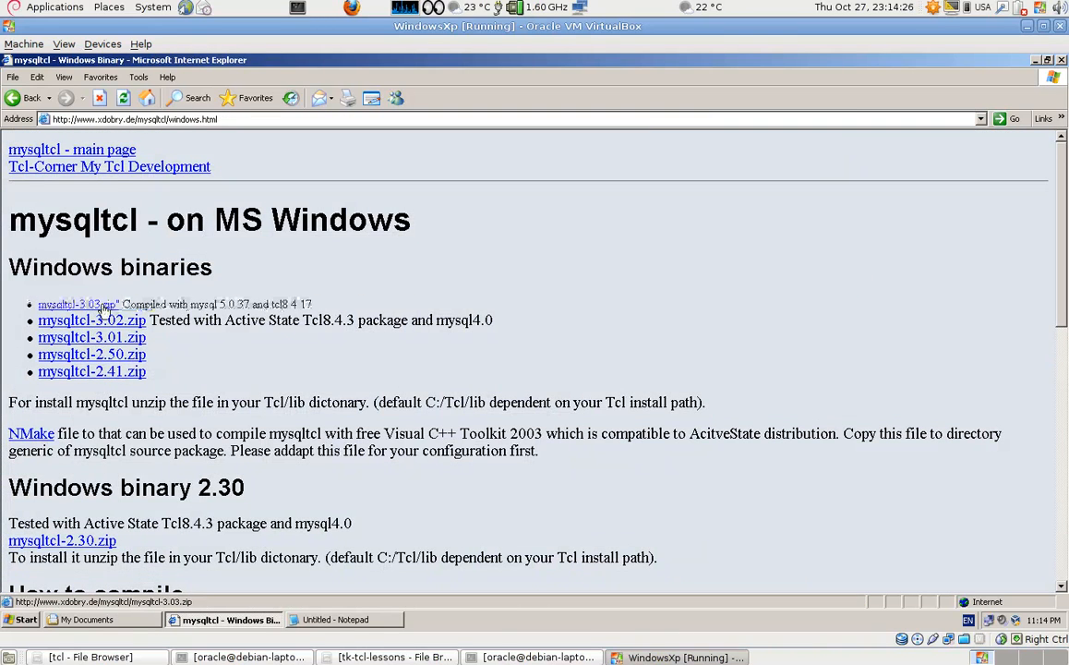
left_click(78, 303)
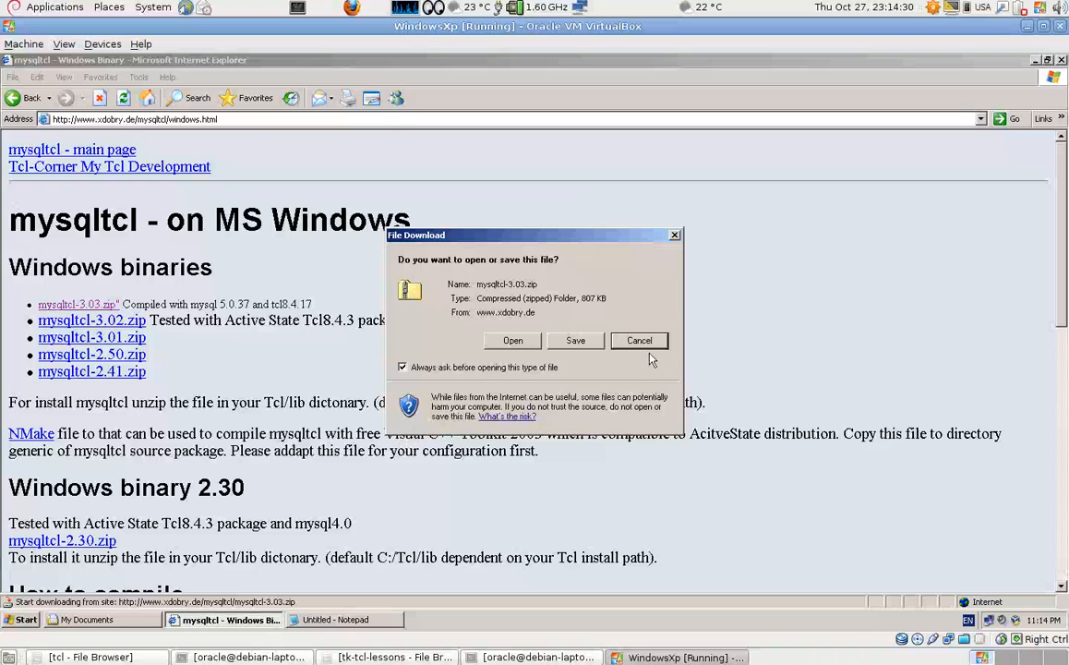
left_click(639, 340)
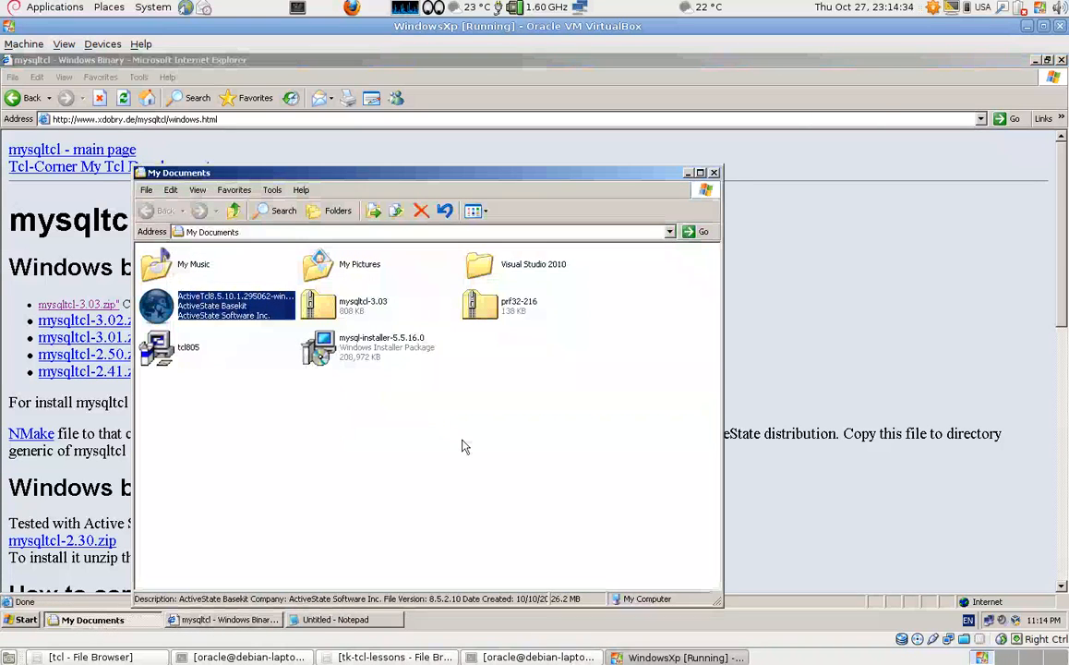
Step: Copy libmySQL.dll, libmysqltcl.dll and pkgIndex from the mysqltcl-3.03 folder in the archive
left_click(318, 304)
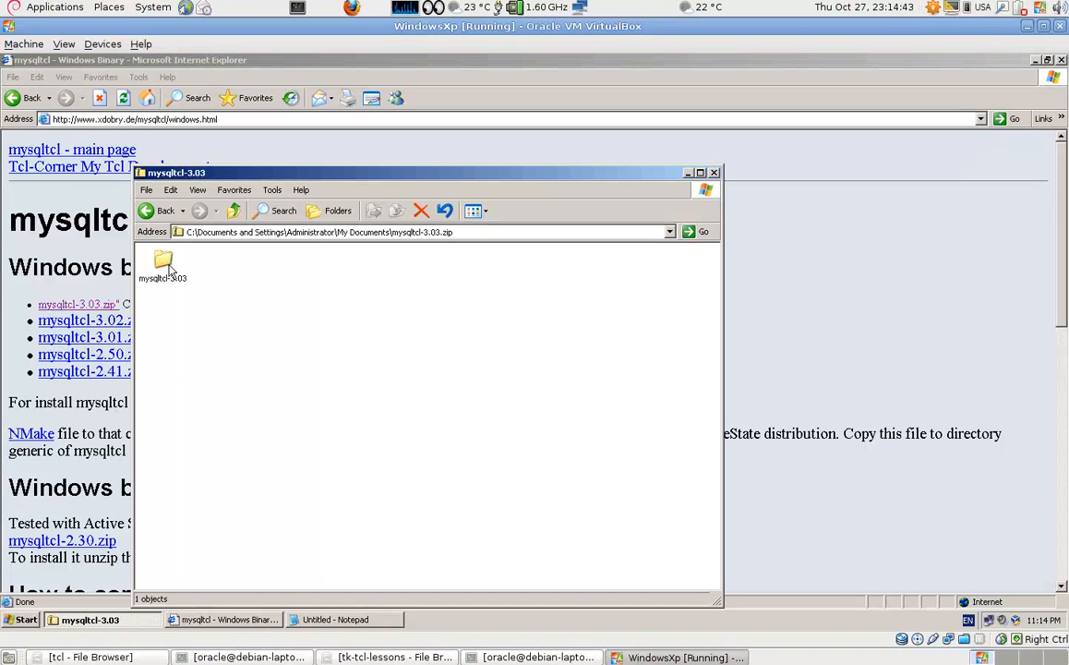
left_click(162, 263)
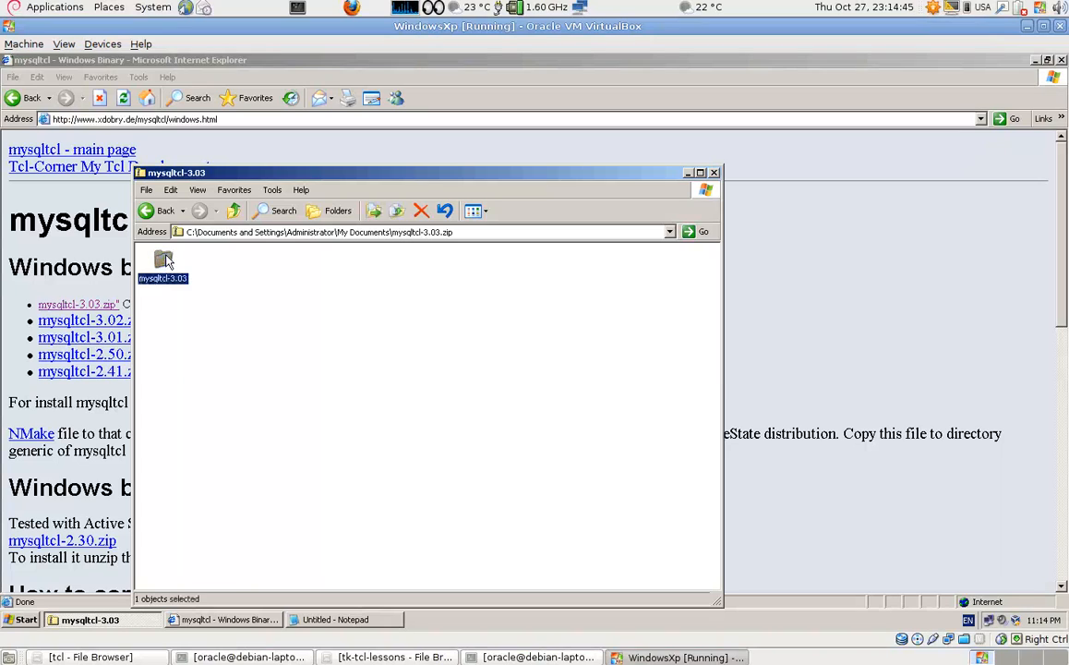
double_click(163, 262)
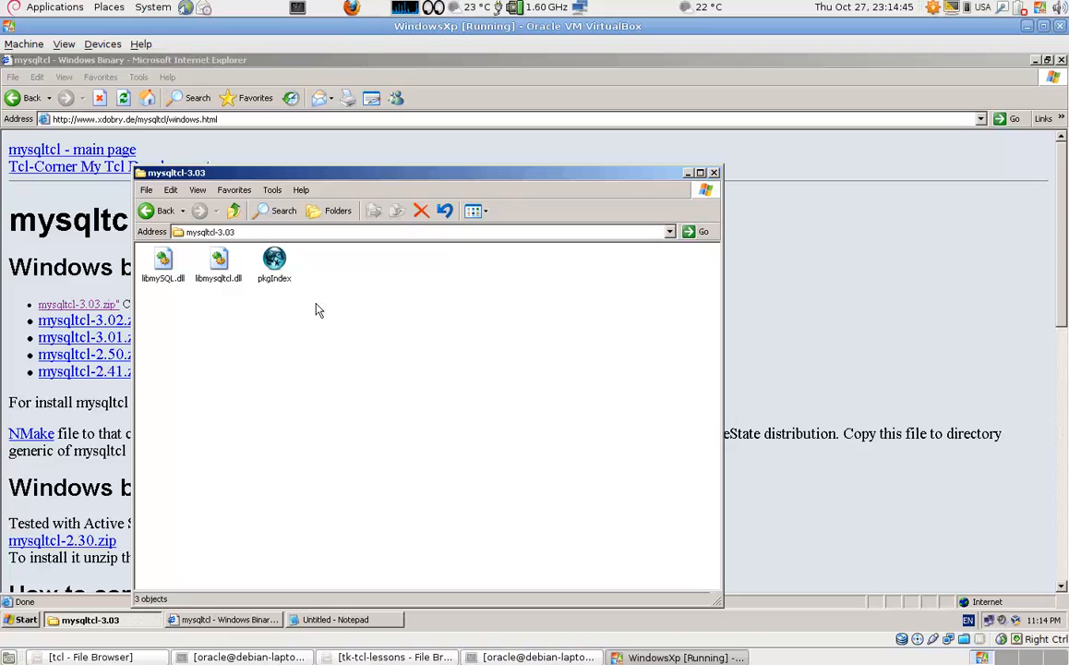
right_click(162, 263)
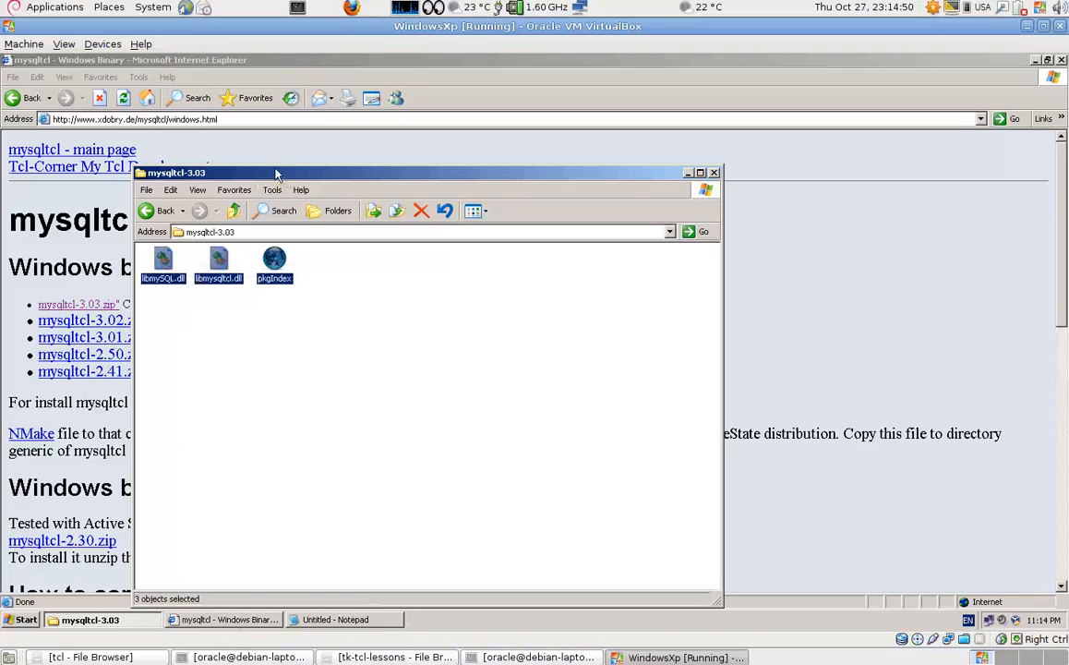
left_click(235, 211)
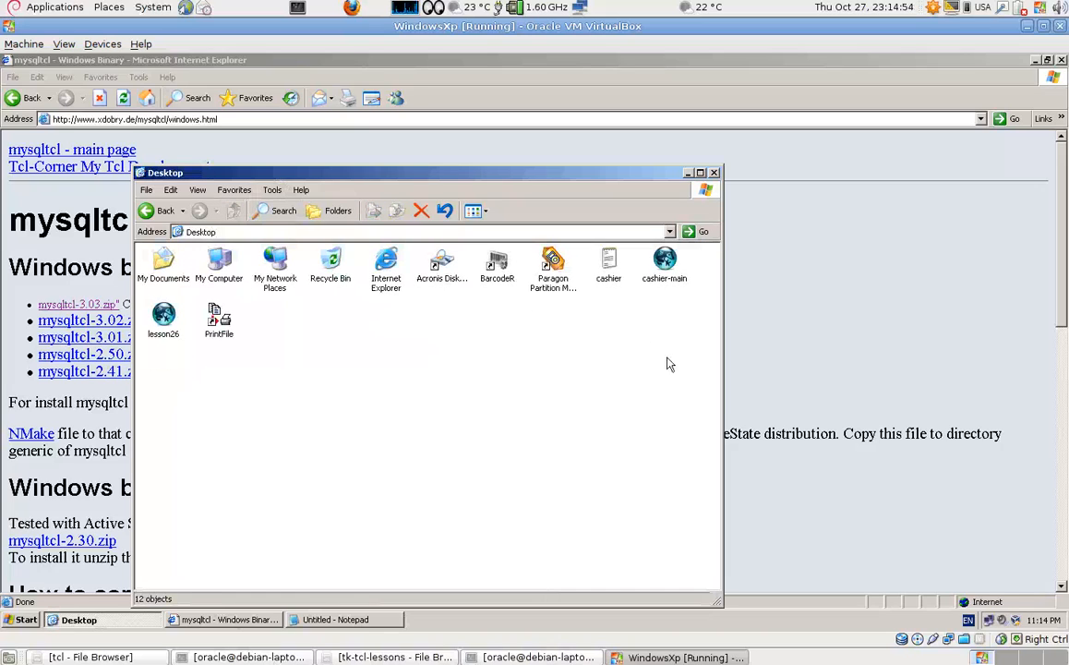
Step: Paste the mysqltcl files into C:\Tcl\lib, keeping the existing libmySQL.dll
double_click(218, 262)
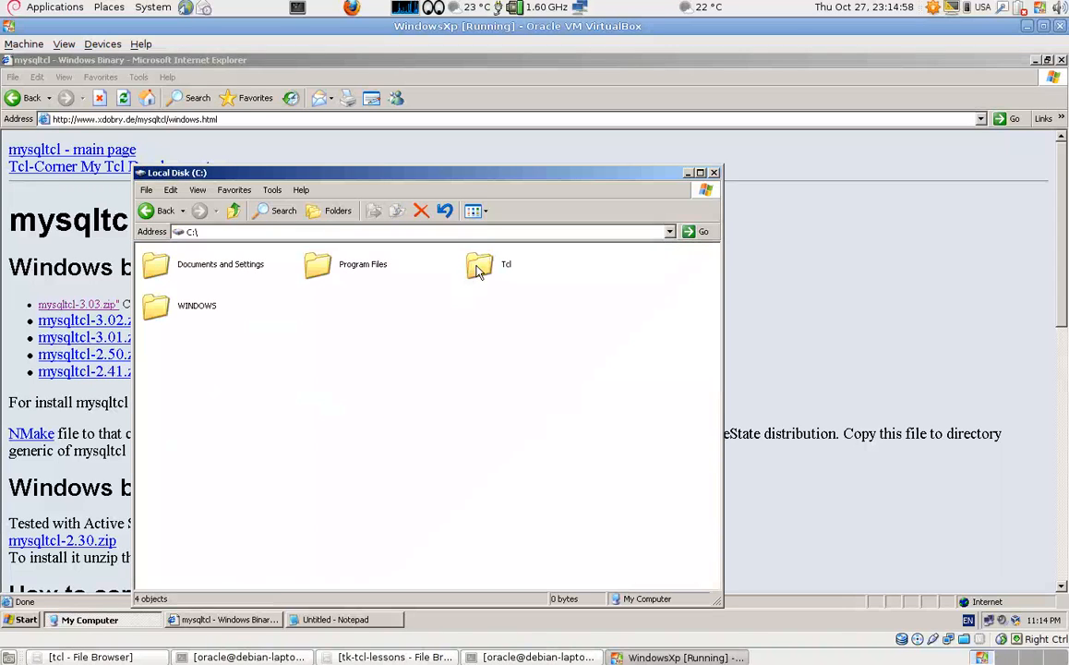
double_click(480, 264)
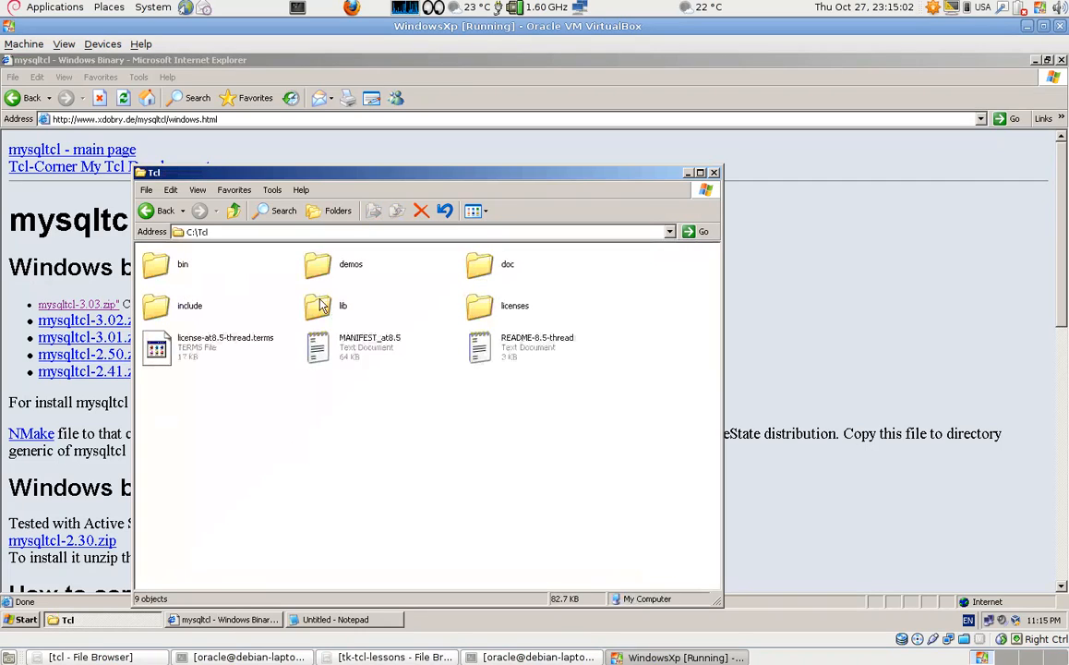
double_click(317, 306)
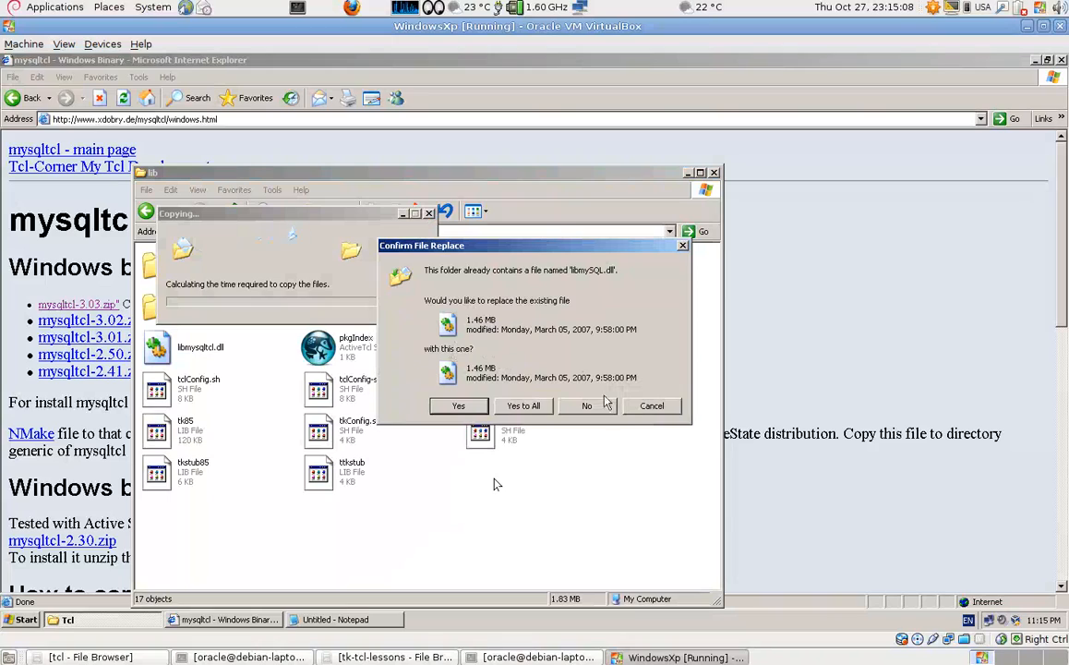
mouse_move(231, 382)
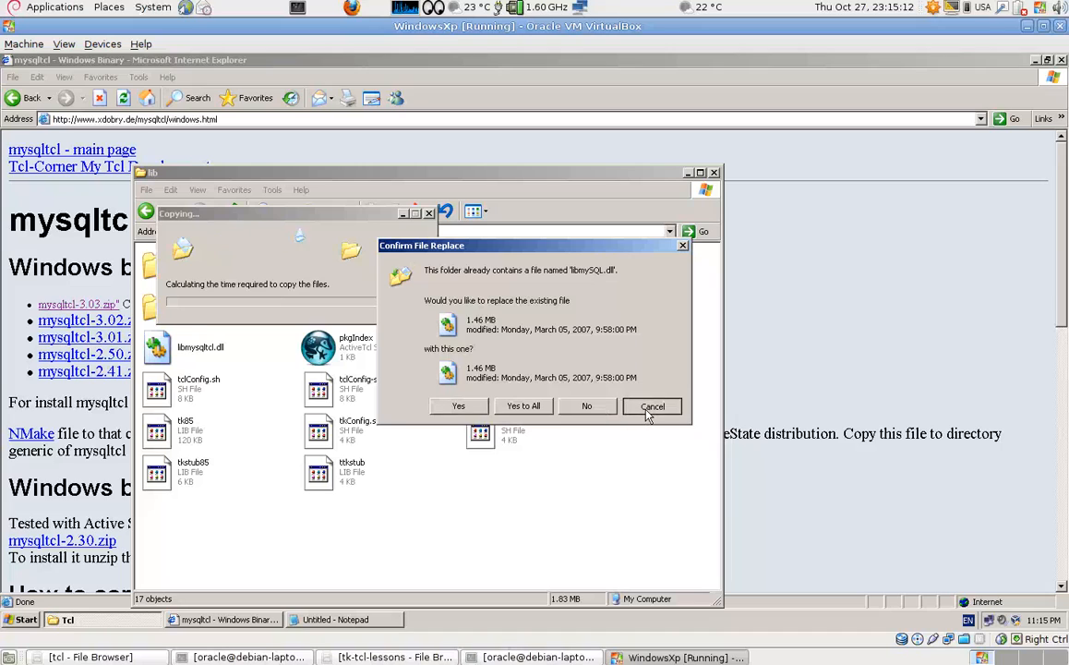
left_click(652, 406)
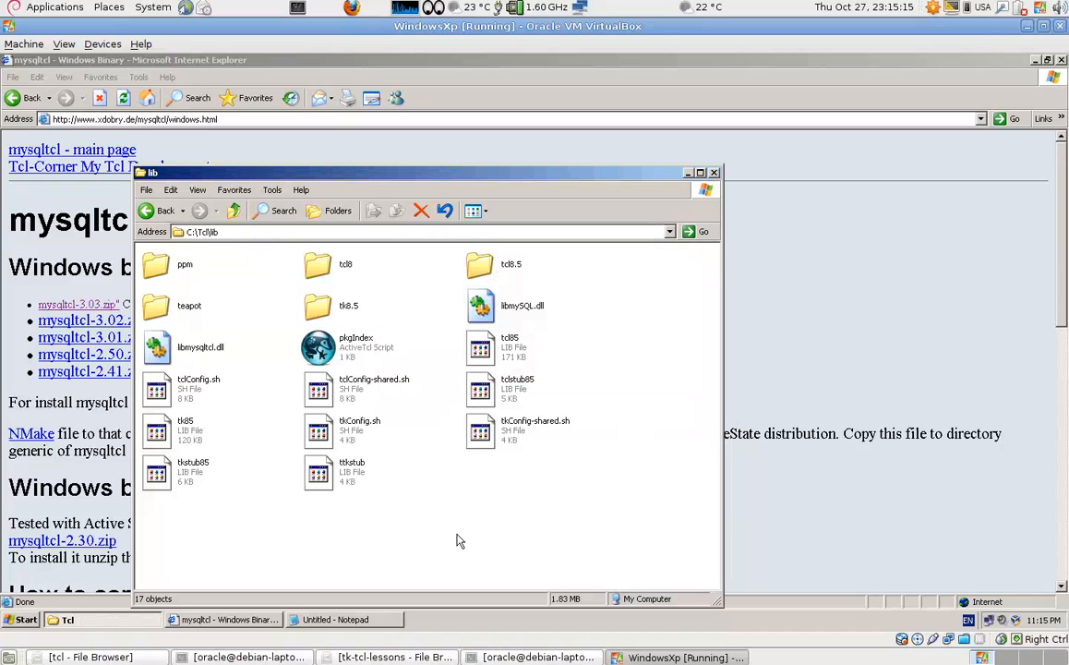
mouse_move(635, 270)
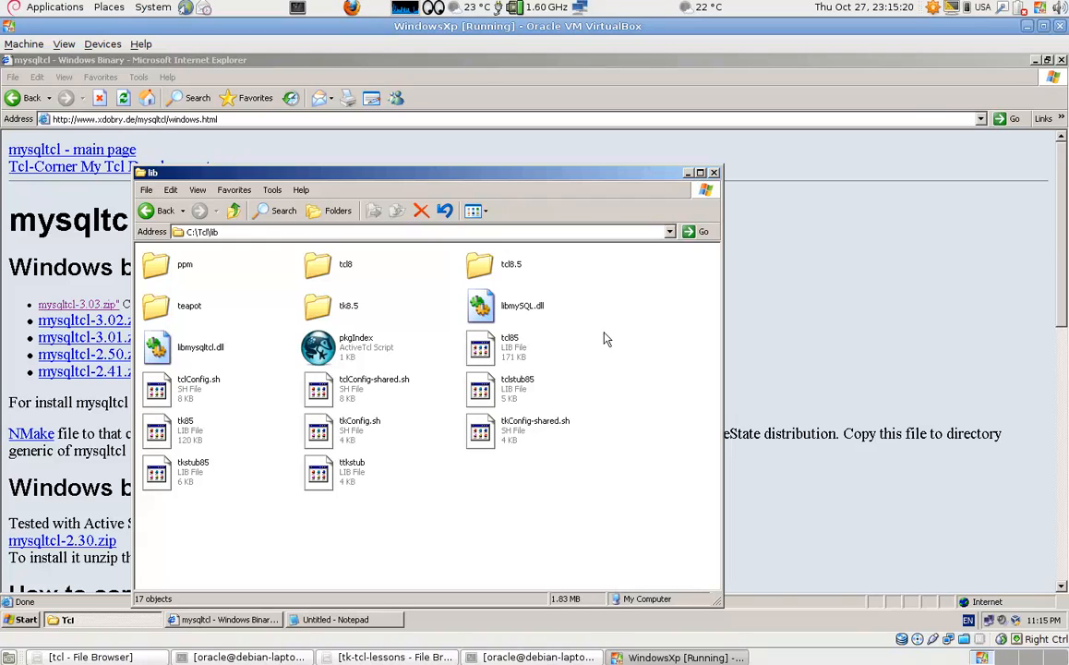
mouse_move(462, 379)
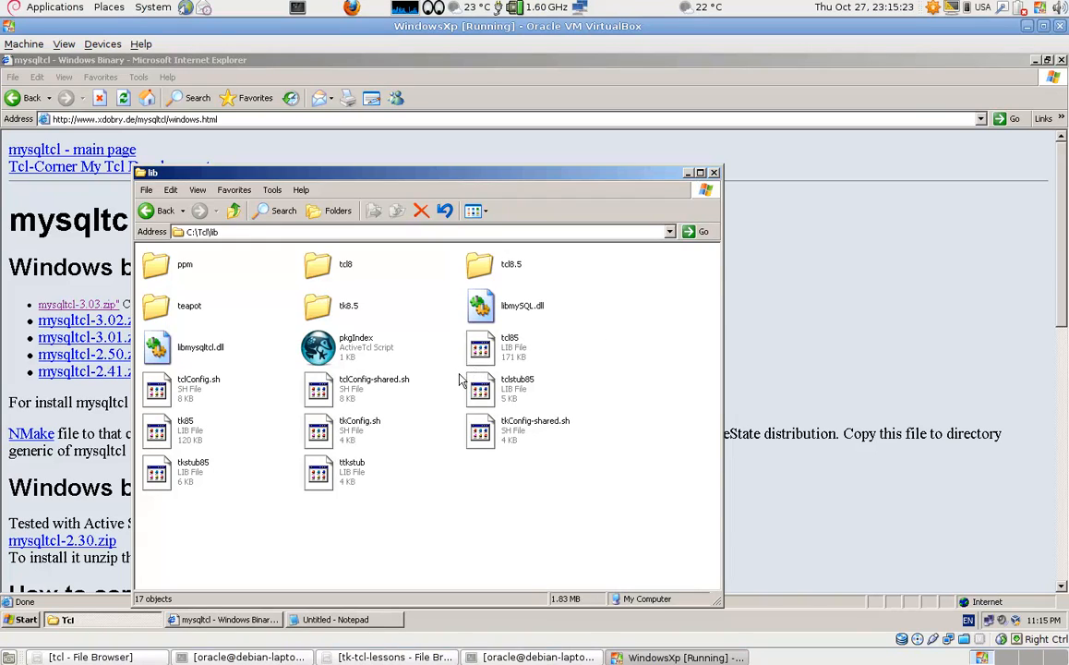
mouse_move(582, 268)
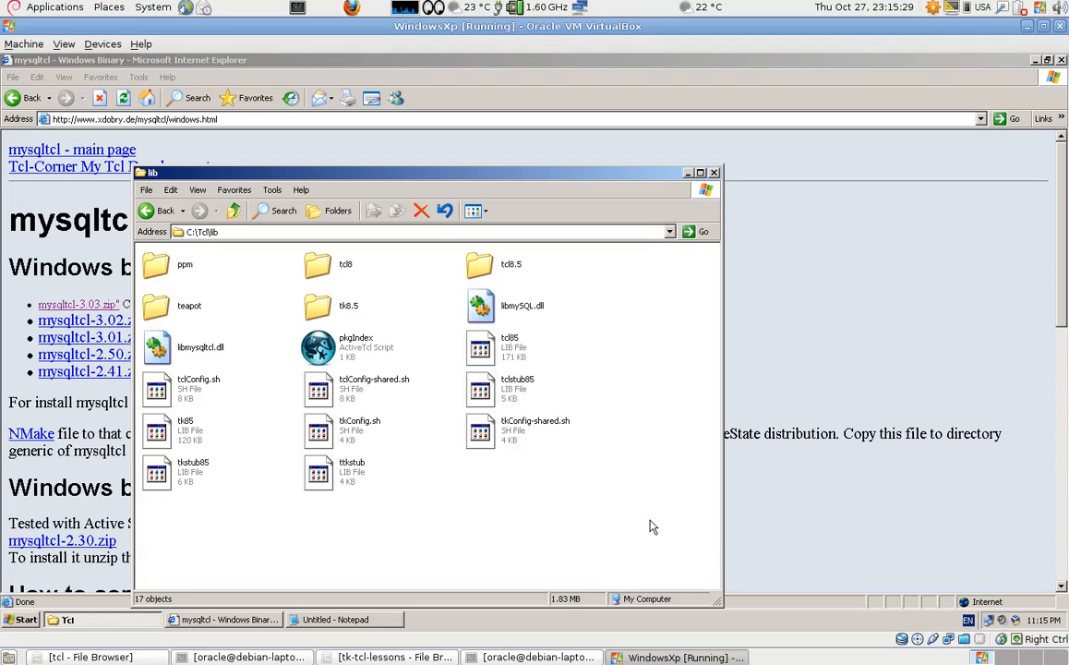
mouse_move(589, 256)
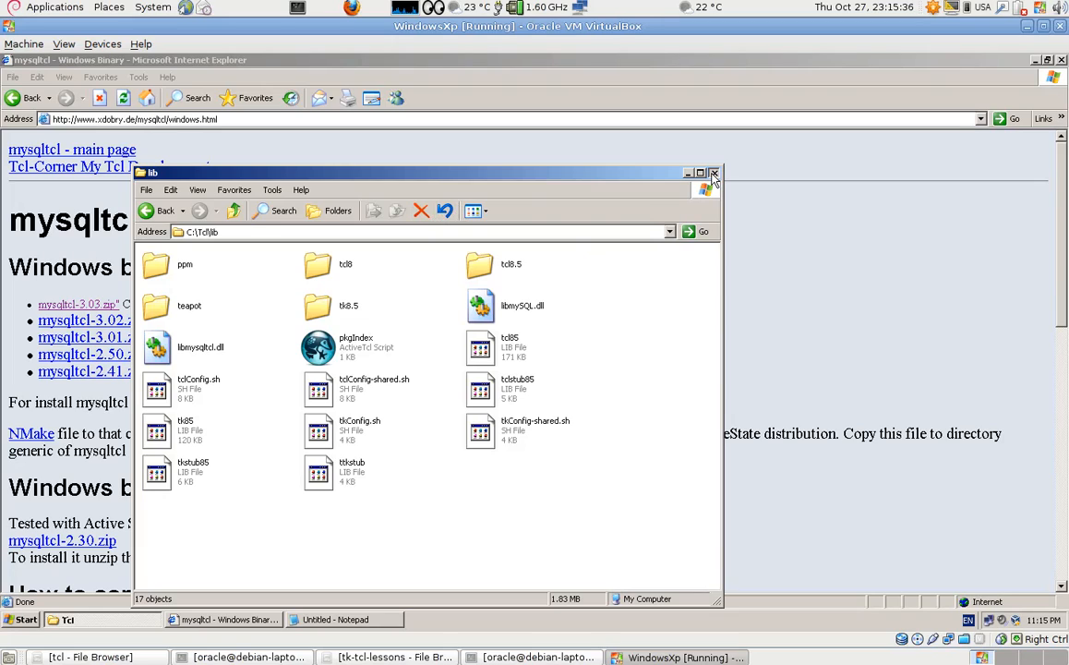
Step: Close the C:\Tcl\lib folder window after confirming the mysqltcl files are there
left_click(713, 174)
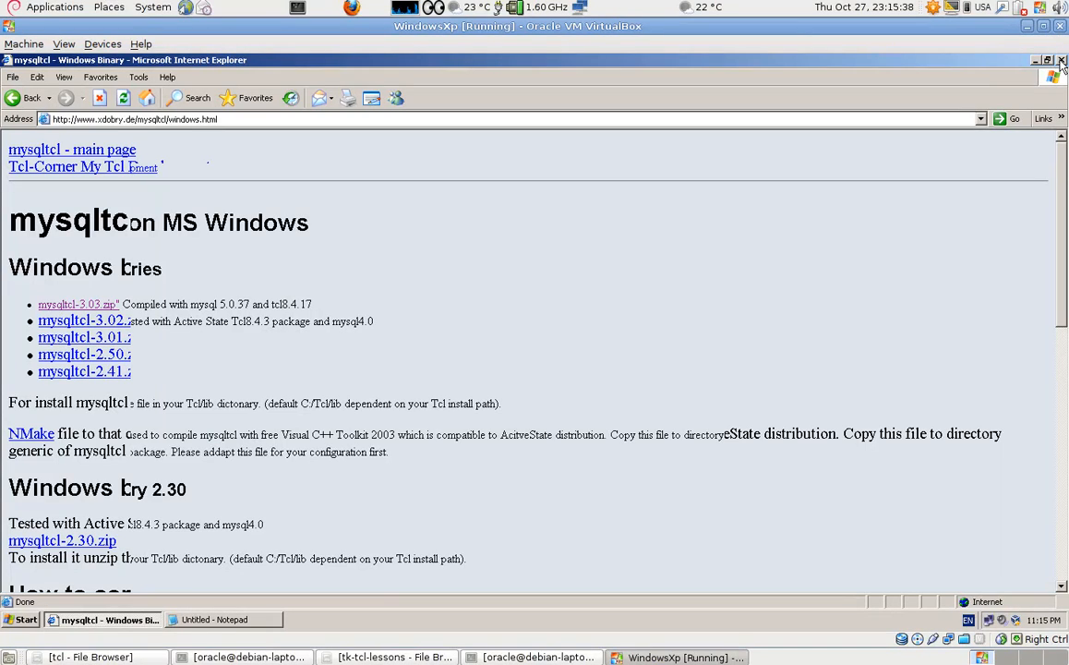
mouse_move(1061, 67)
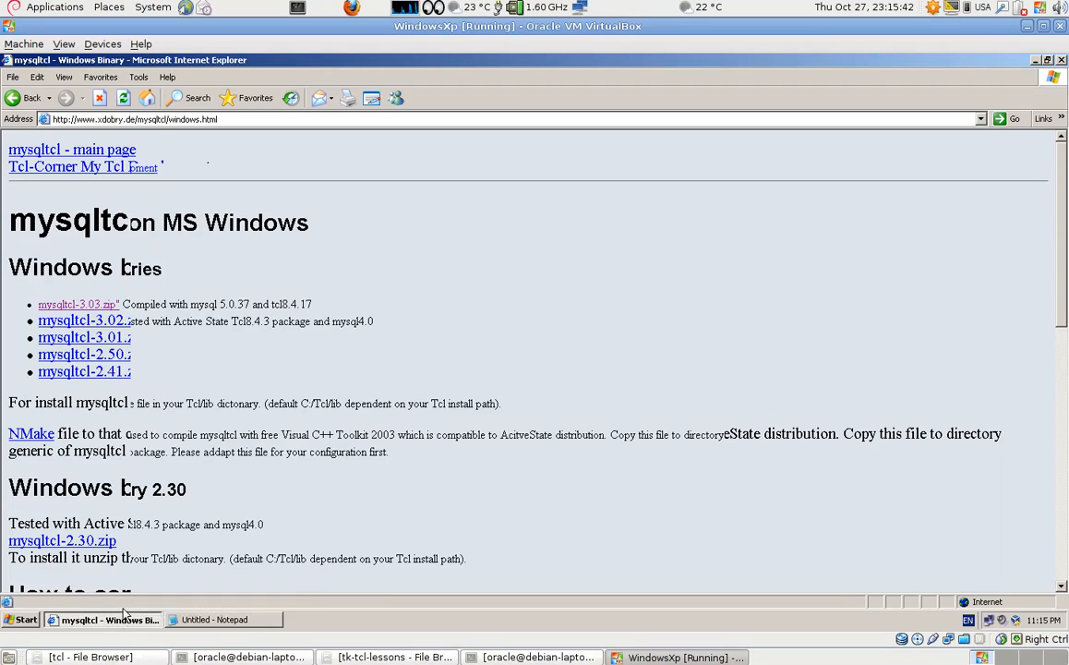
mouse_move(178, 298)
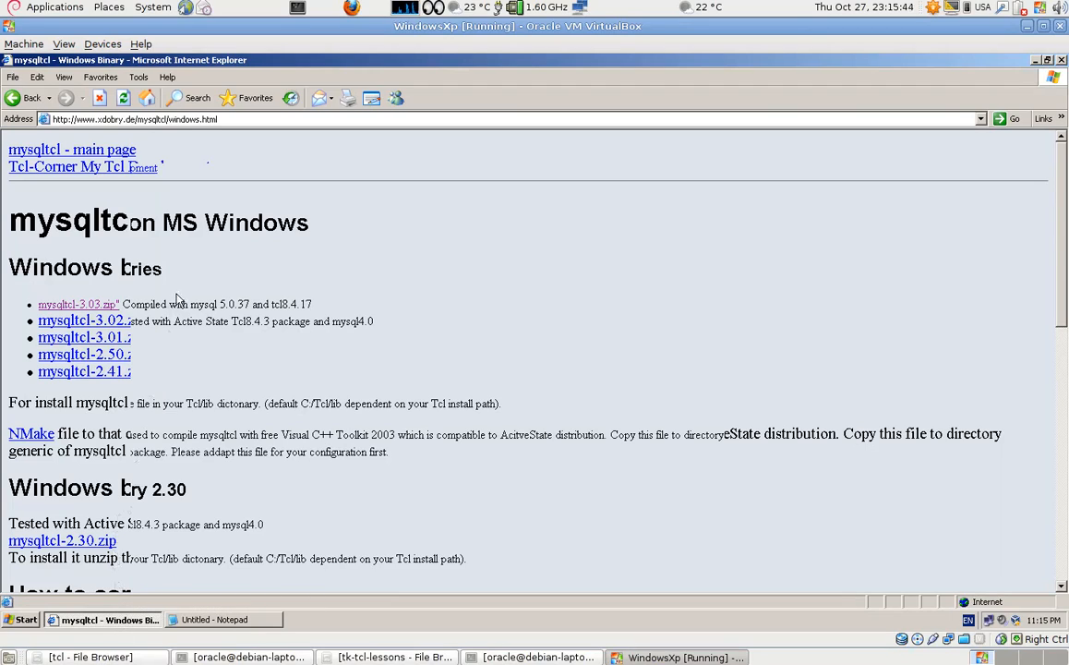